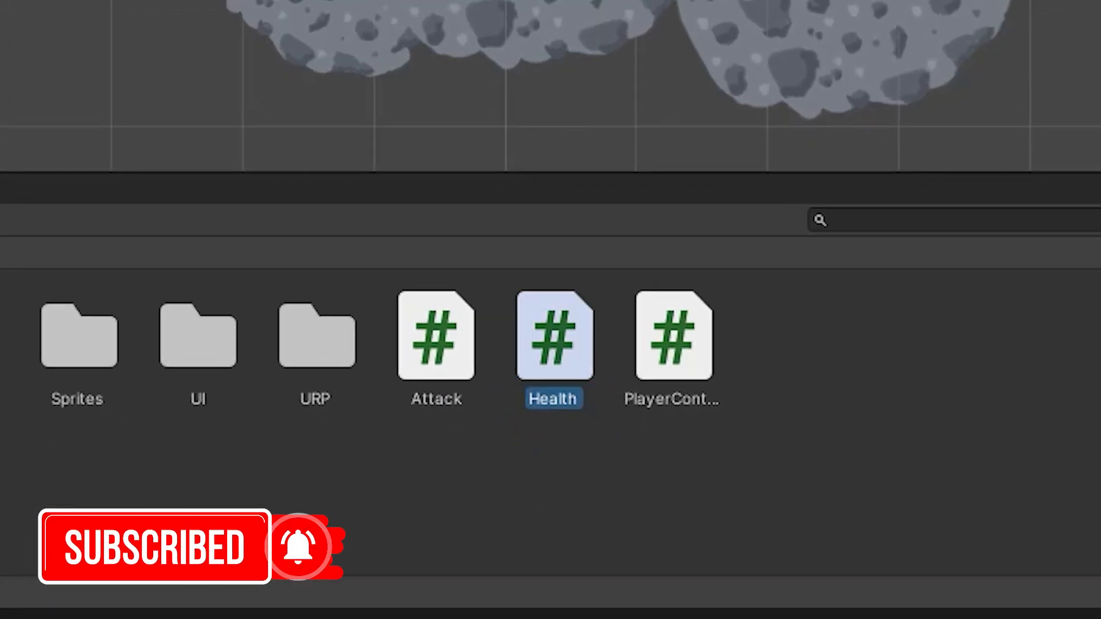
Step: Write Health with a serialized _maxHp = 100, an _hp field, and Awake setting _hp to _maxHp
double_click(554, 340)
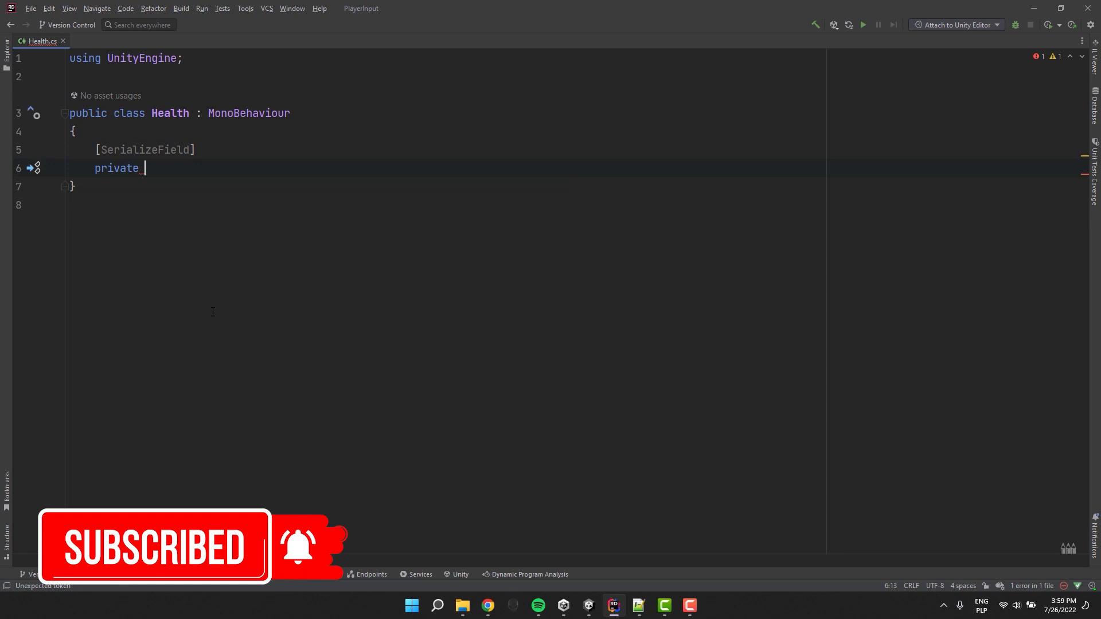
type("int _maxHp = 100;")
type("private i")
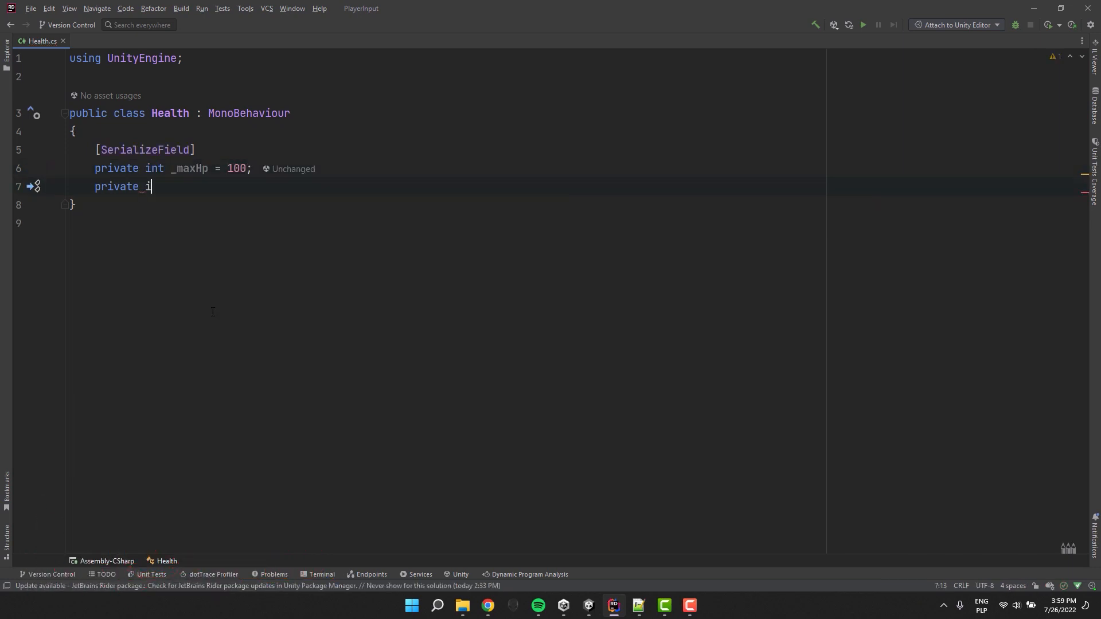
type("nt _hp;")
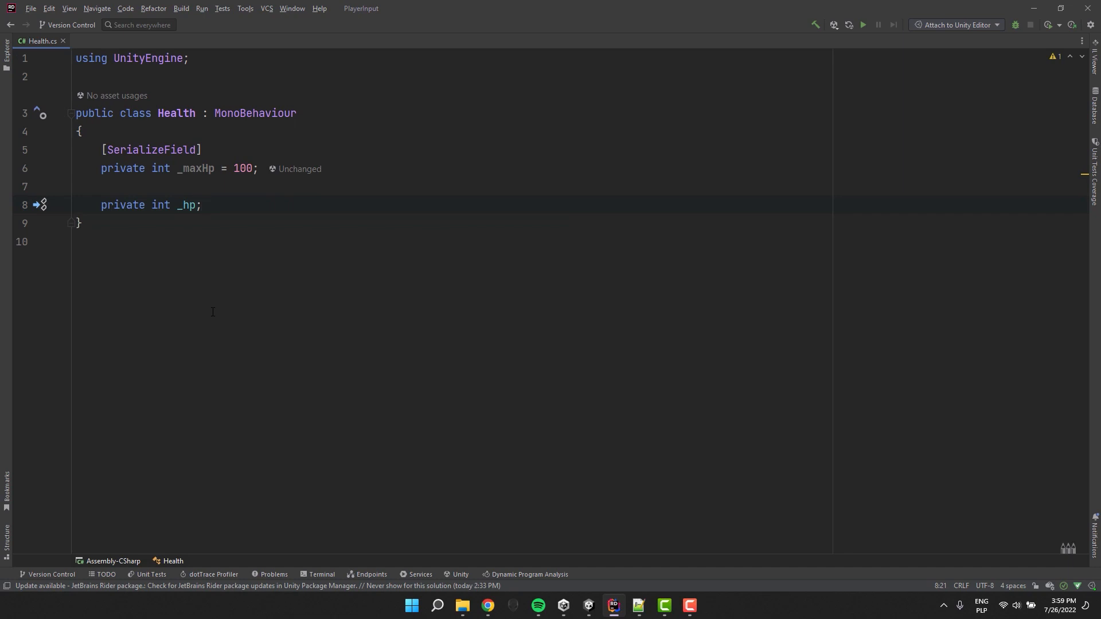
type("private void Awake(")
type("_hp = _maxHp")
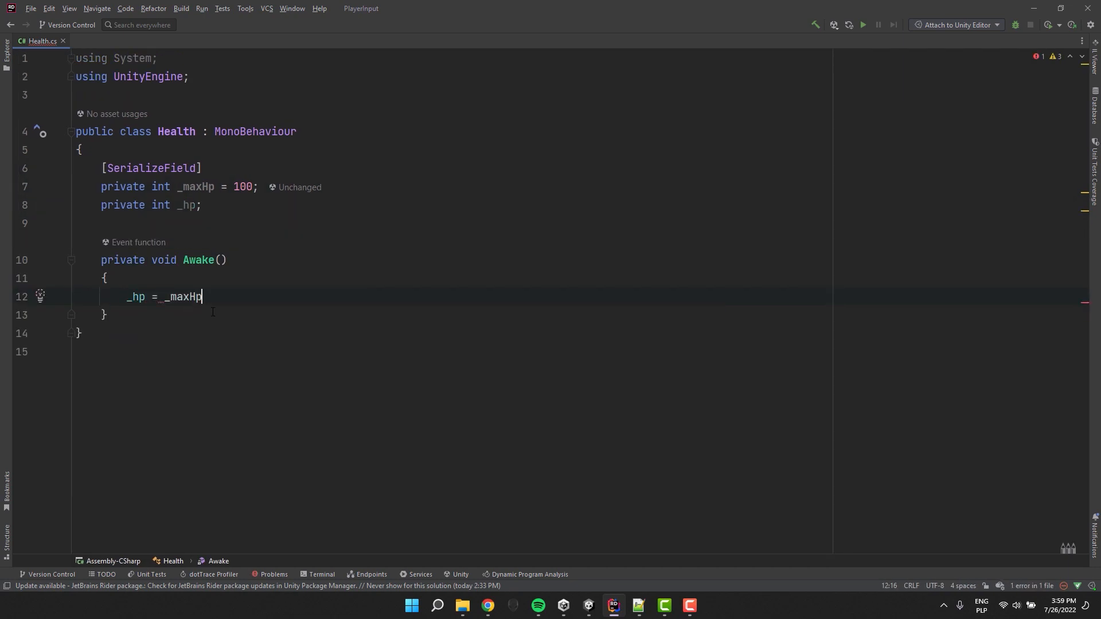
type(";")
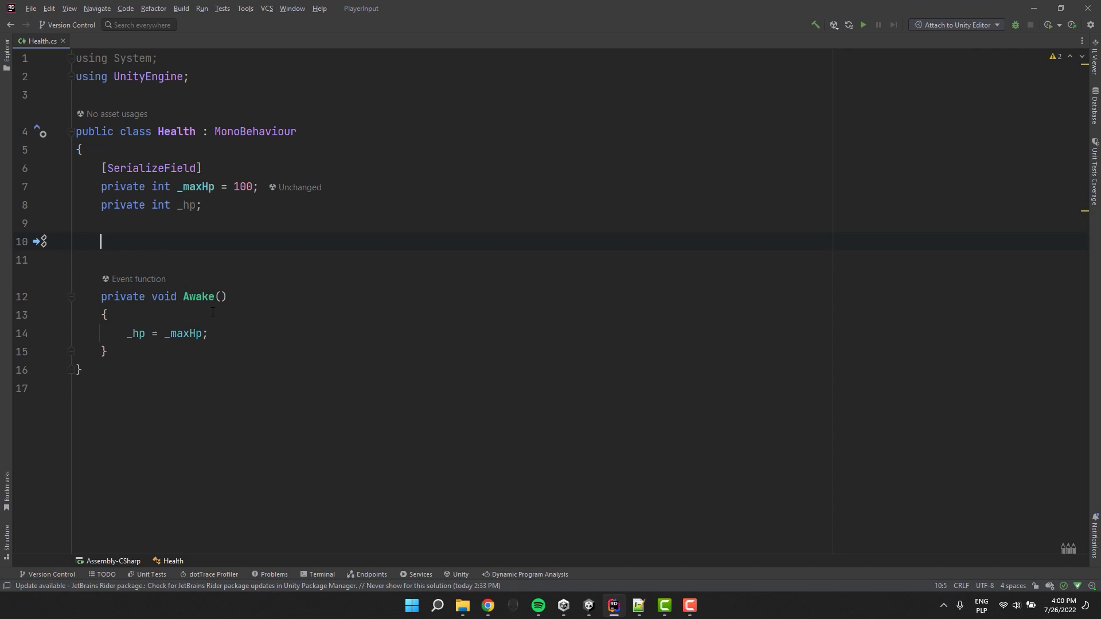
Step: Declare a public int Hp property whose getter returns _hp
type("public")
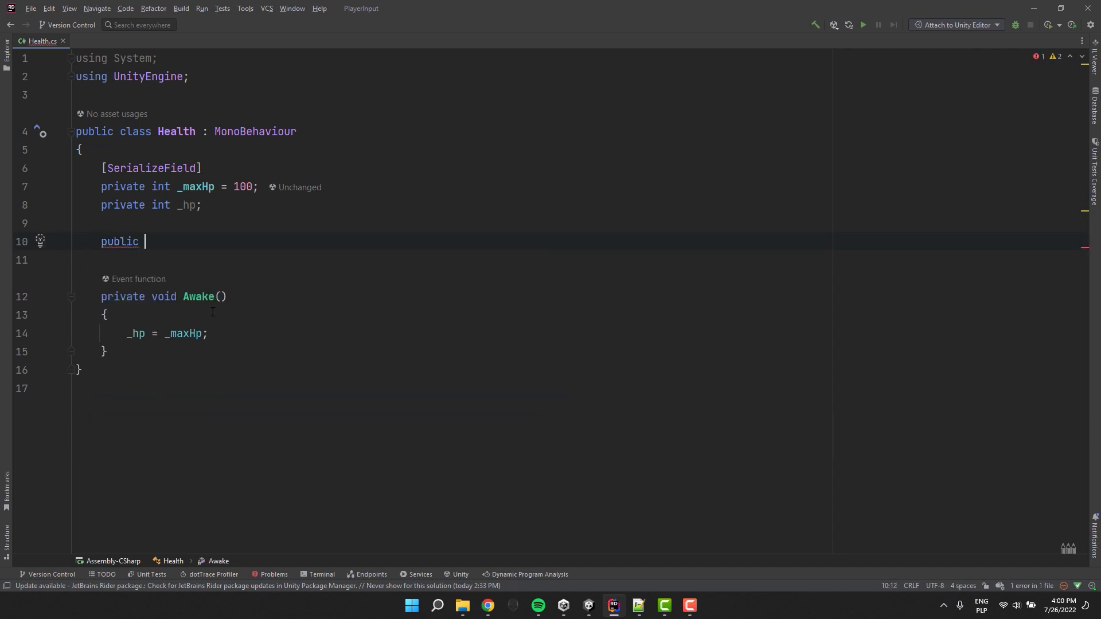
type("int Hp")
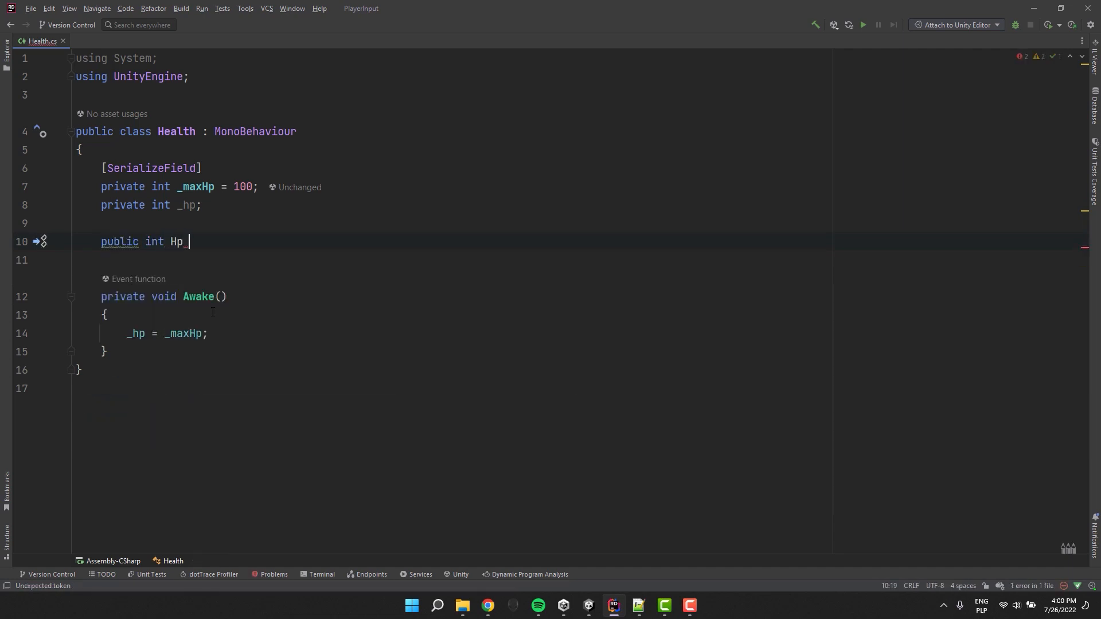
type("{")
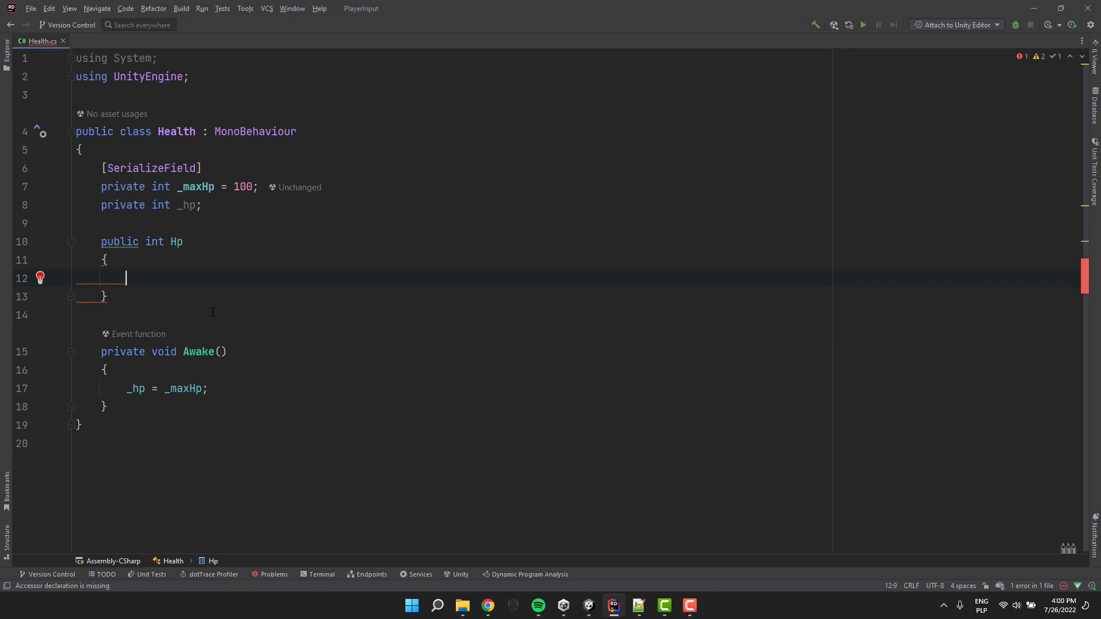
type("get => _hp;")
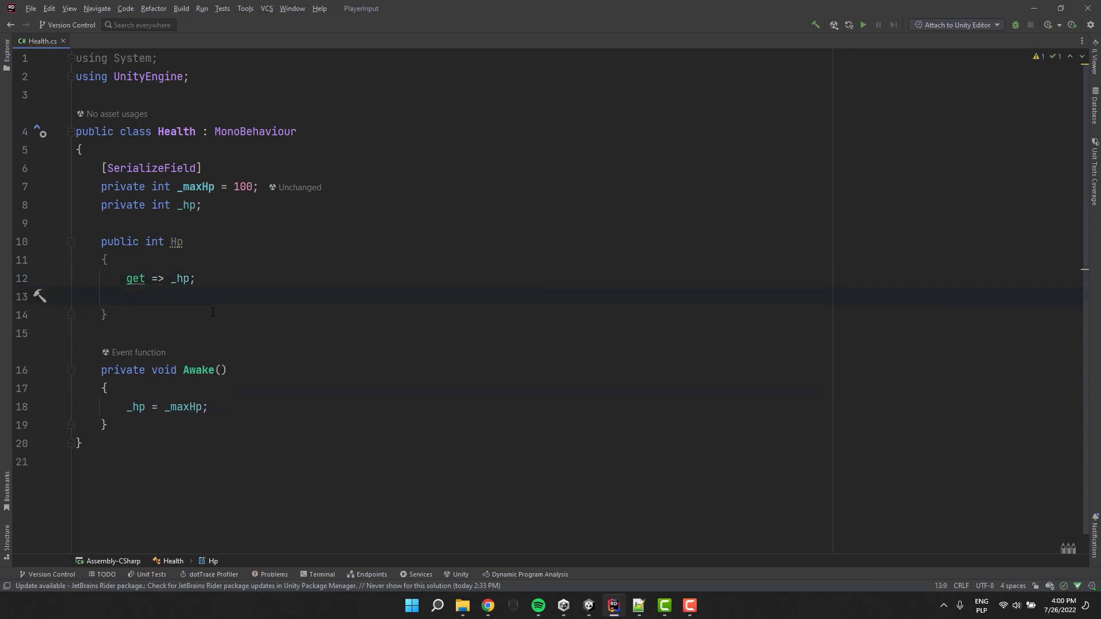
Step: Give Hp a private setter computing isDamage = value < _hp and clamping _hp with Mathf.Clamp to 0.._maxHp
type("private set {")
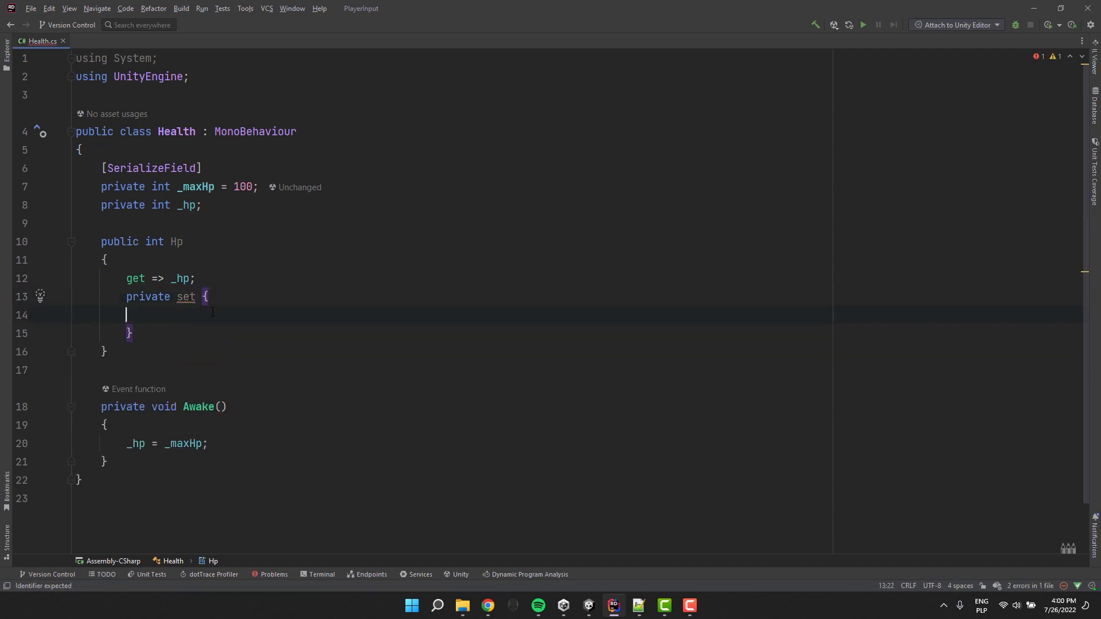
type("var isDamage =")
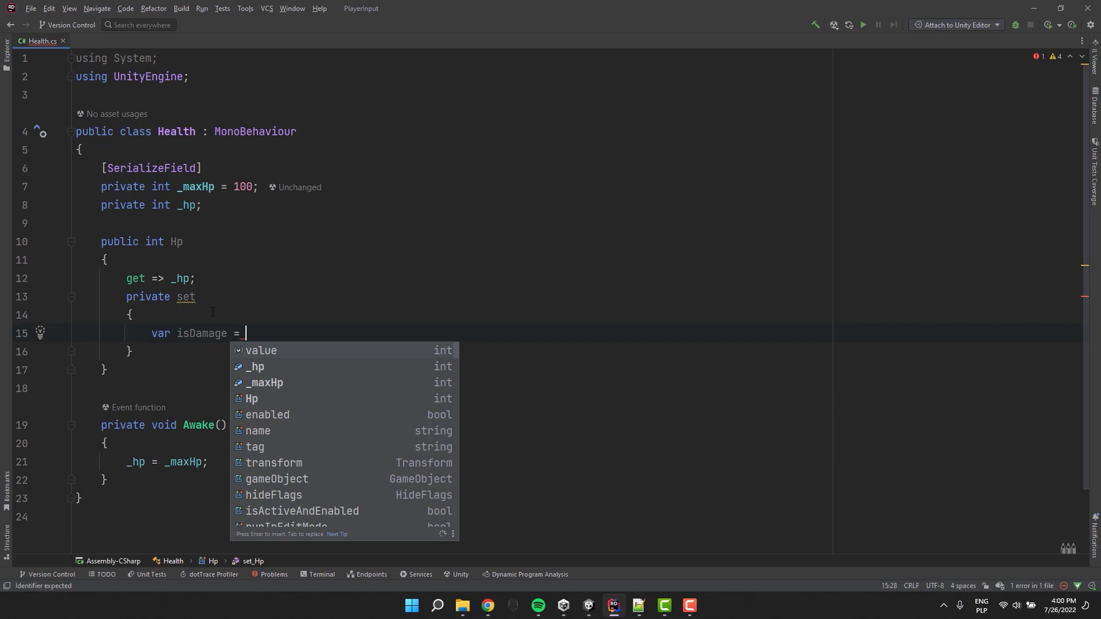
type("value < _hp;")
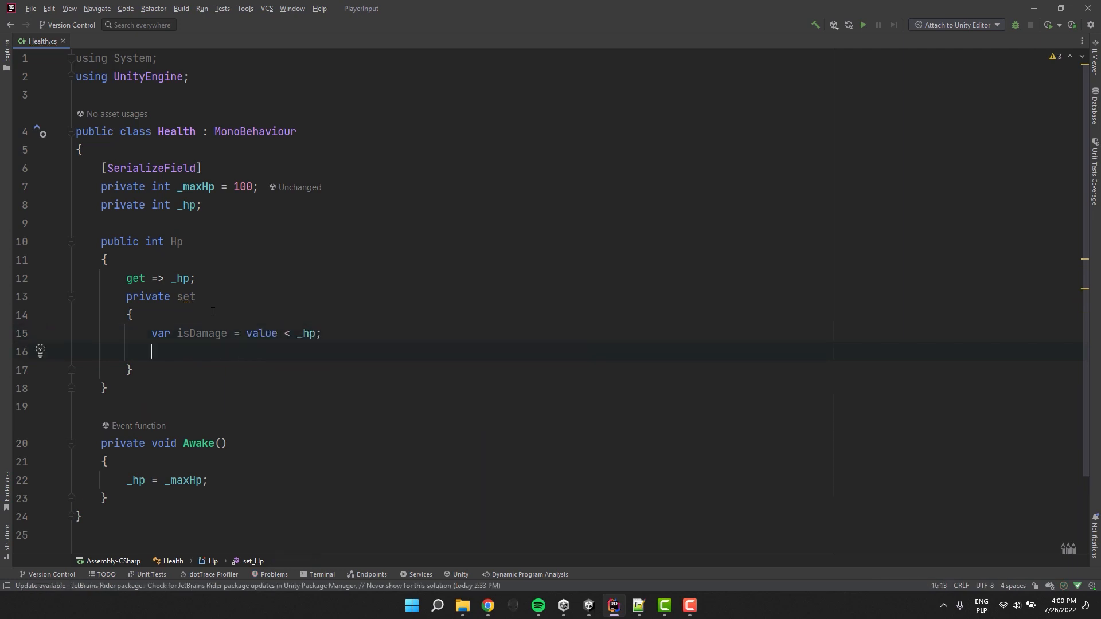
type("_hp")
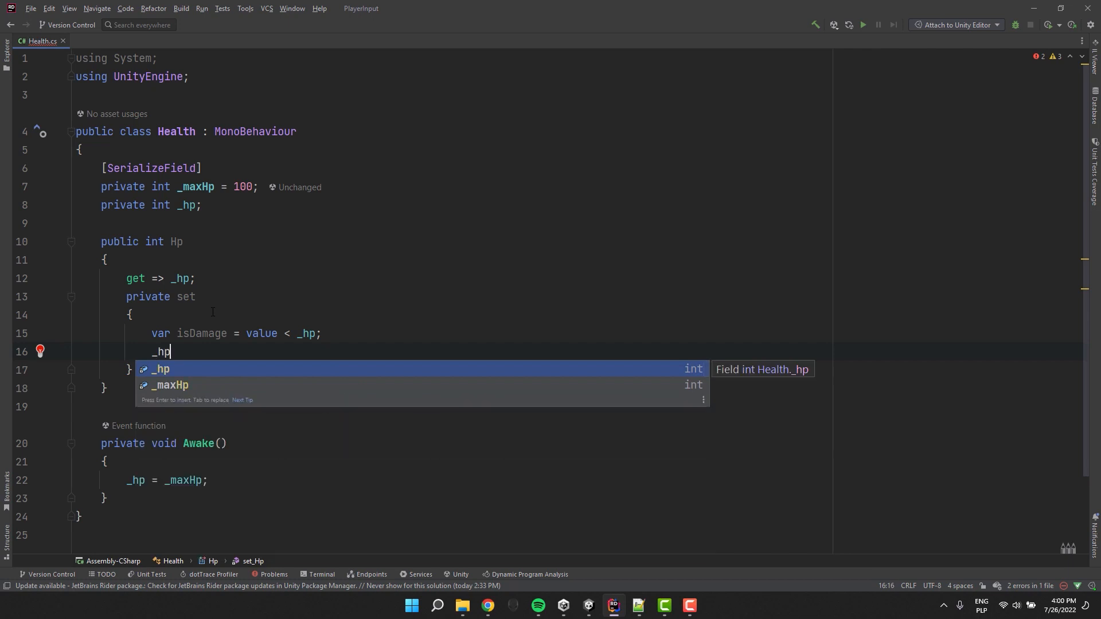
type("= Mathf.Clamp(value, 0, _maxHp);")
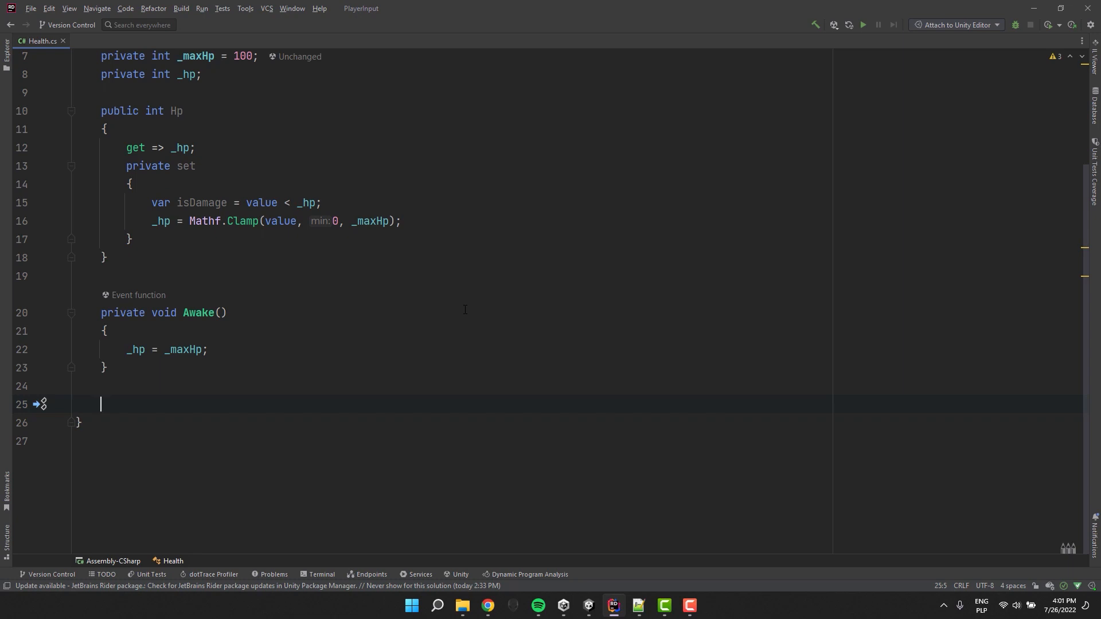
Step: Add Damage(int amount) subtracting from Hp and Heal(int amount) adding to it
type("public void D")
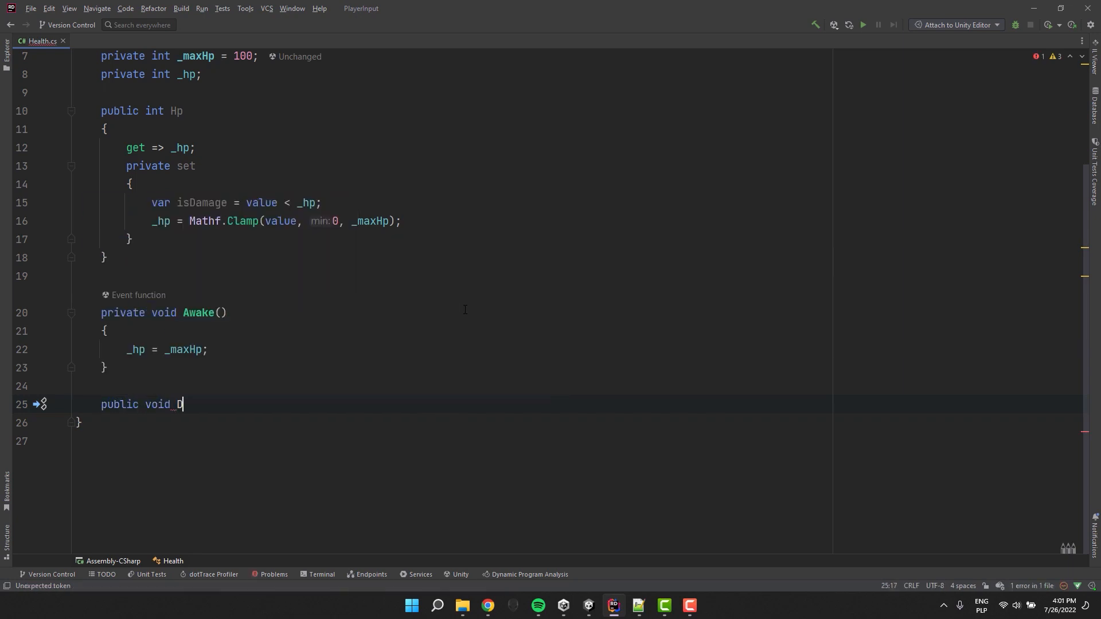
type("amage(int amount) {")
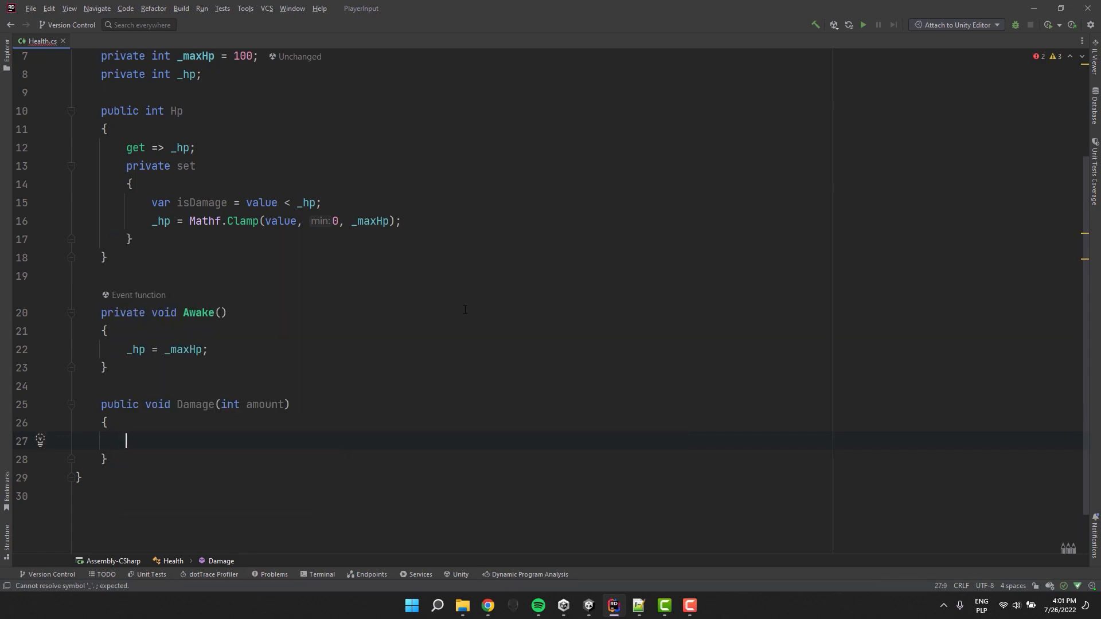
type("Hp -= amount;")
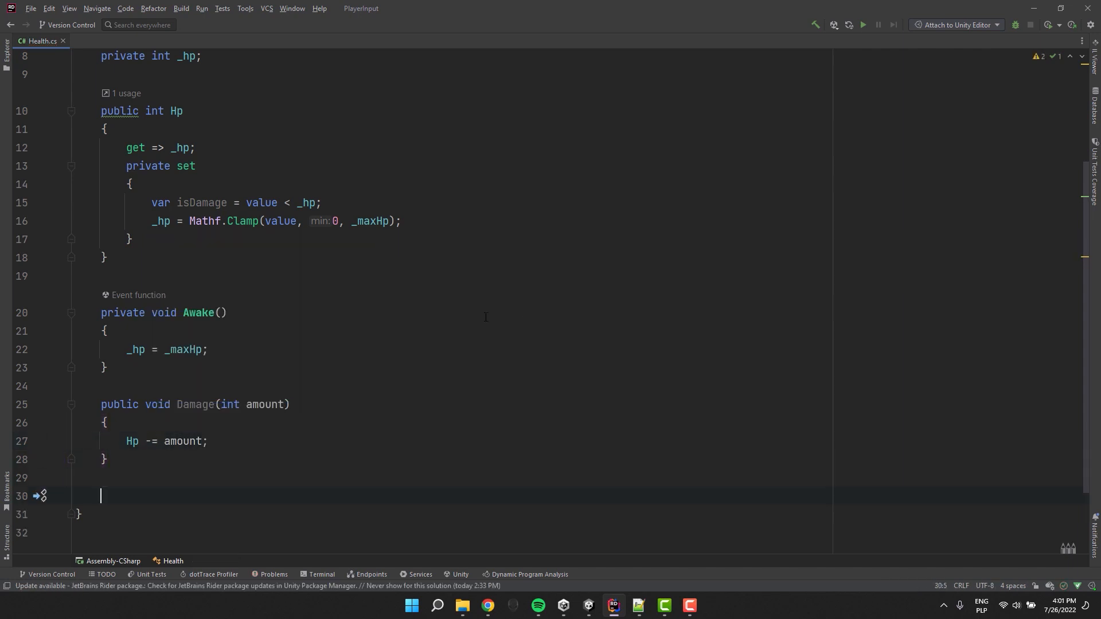
type("public void Heal")
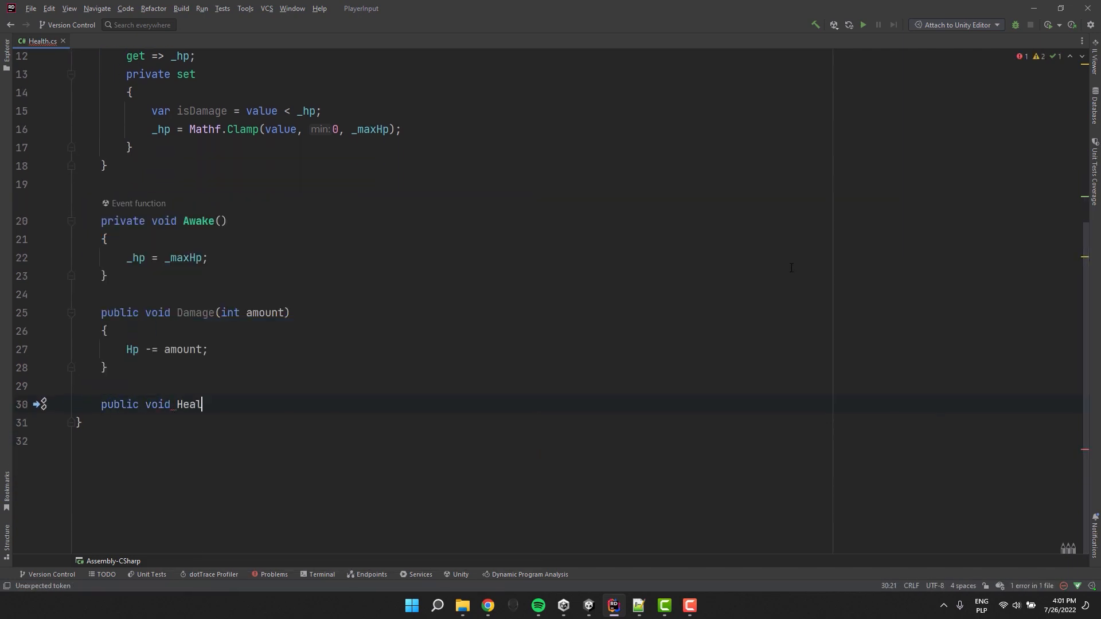
type("(int amount)")
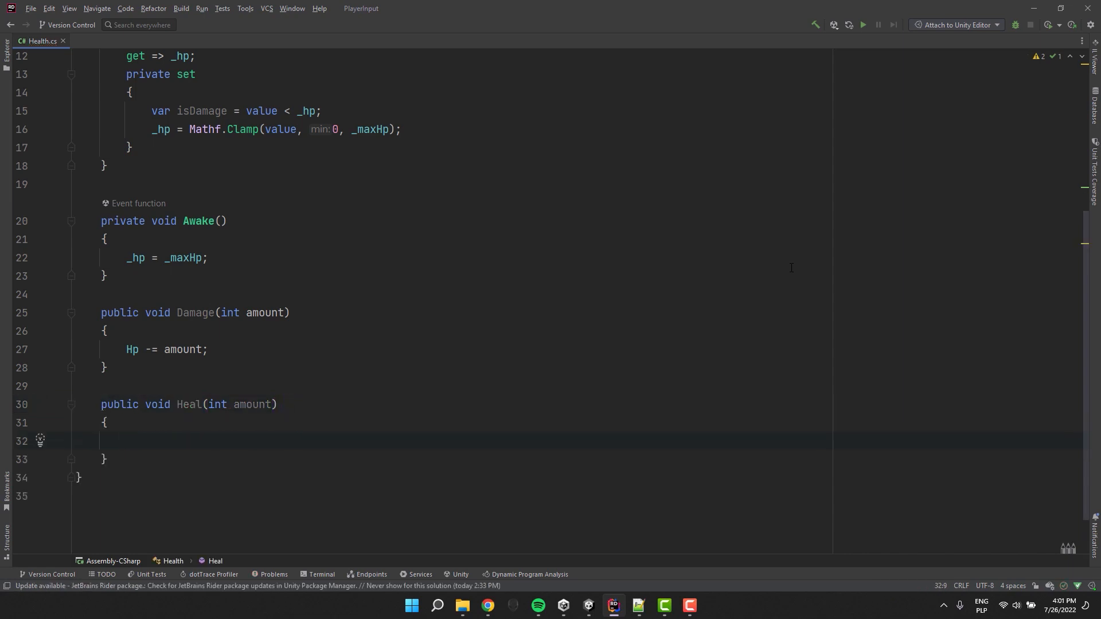
type("Hp += amount;")
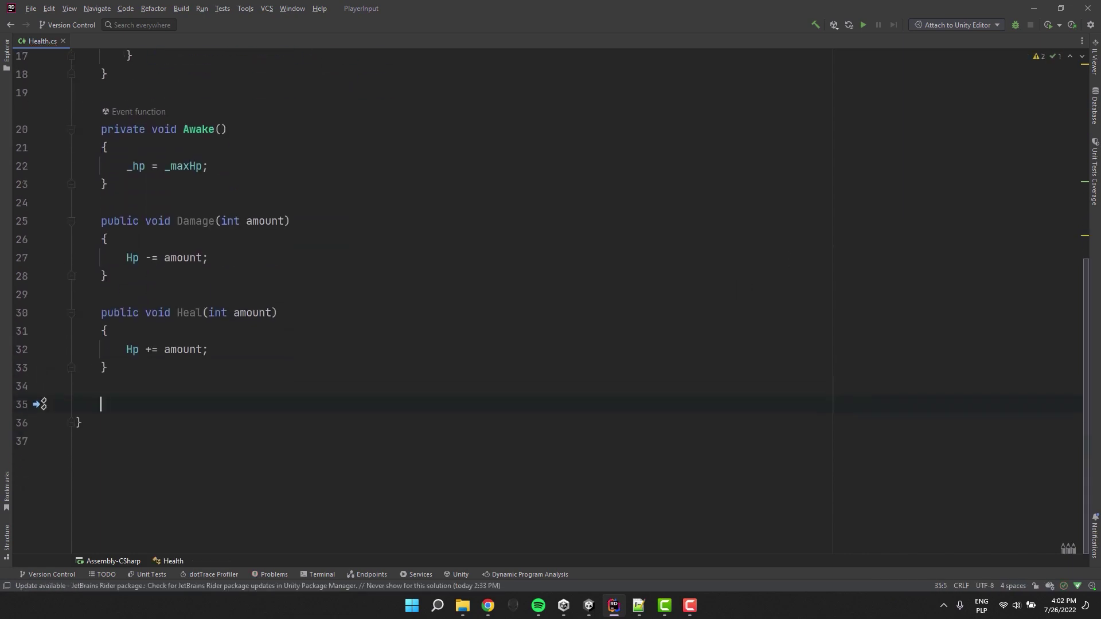
Step: Add HealFull, Kill and Adjust(int value) methods that set Hp through the clamped property
type("public void HealFull(")
type("Hp = _maxHp;")
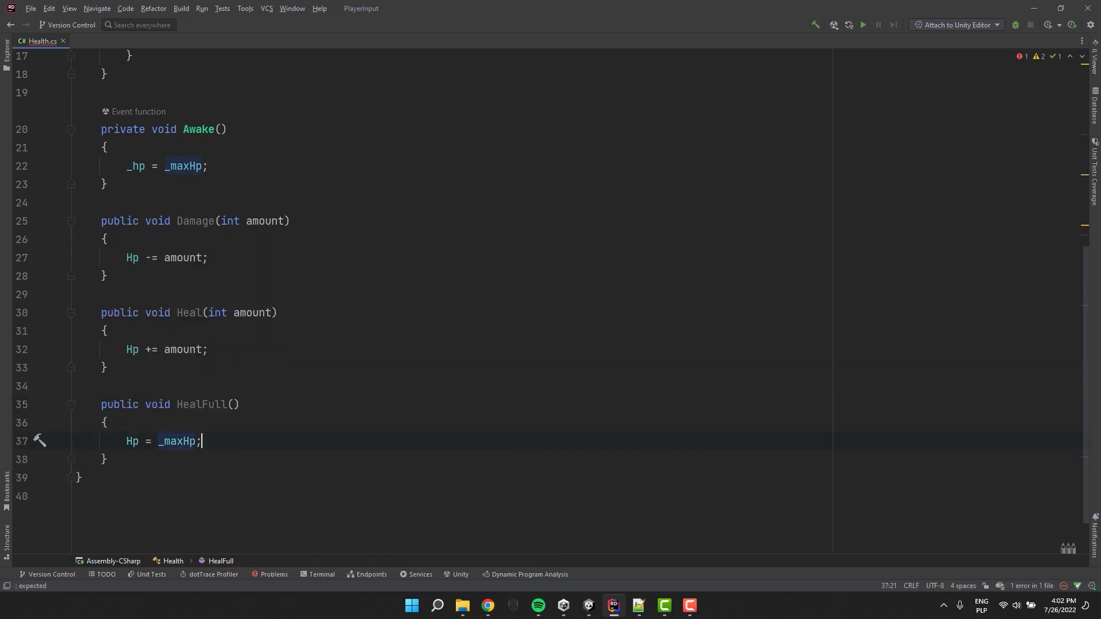
type("public void Kill(")
type("public void Adjust(")
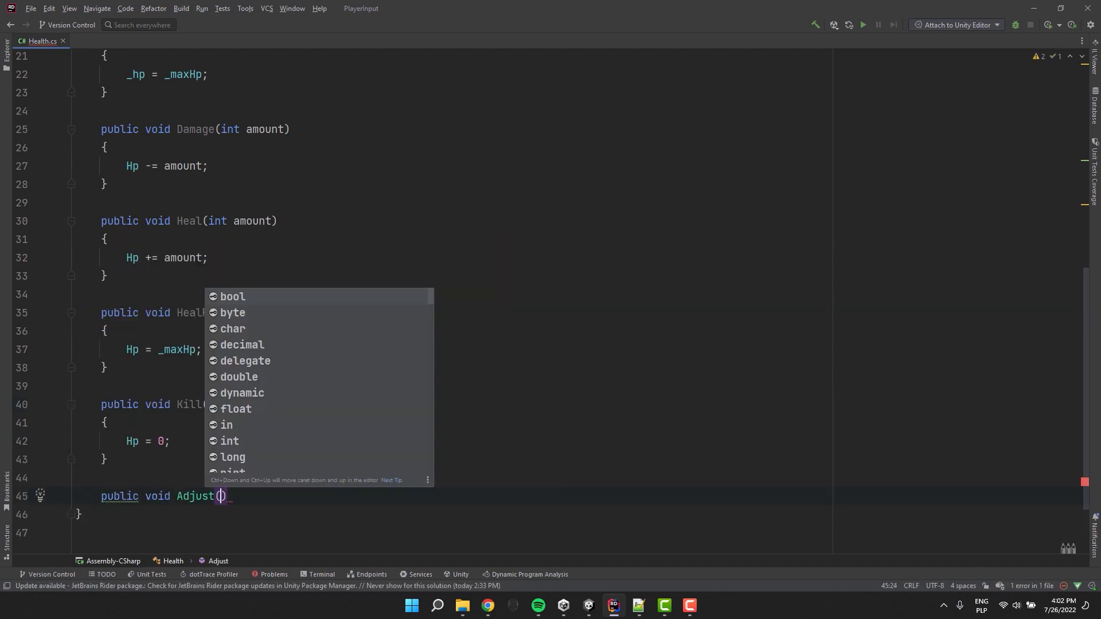
type("int v")
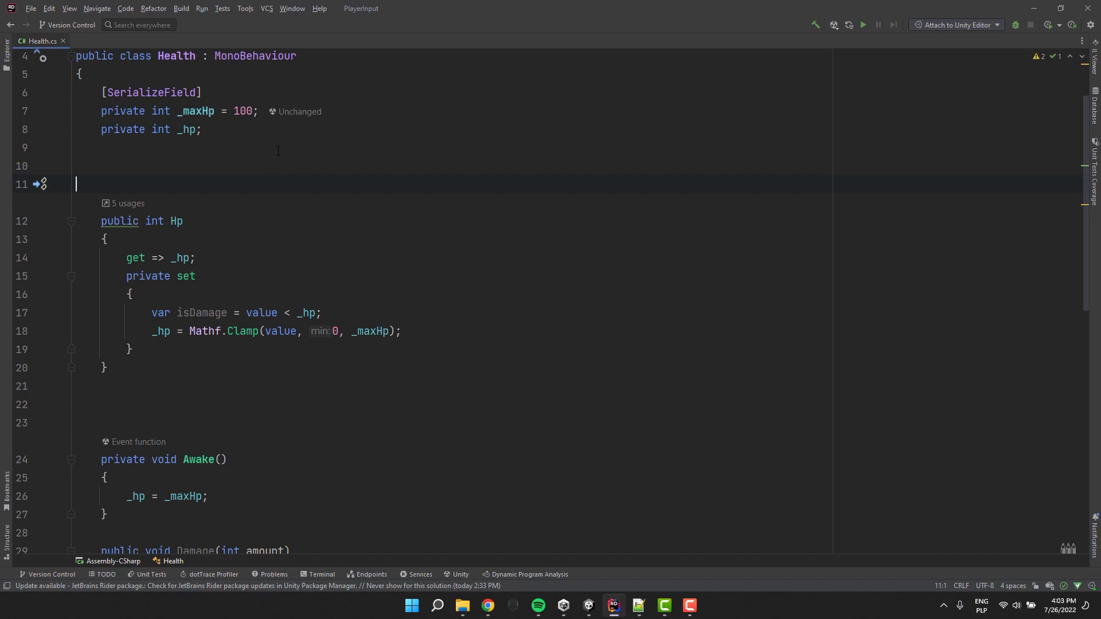
Step: Expose a read-only MaxHp => _maxHp property and shorten the methods to expression-bodied one-liners
type("public int MaxHp => _maxHp;")
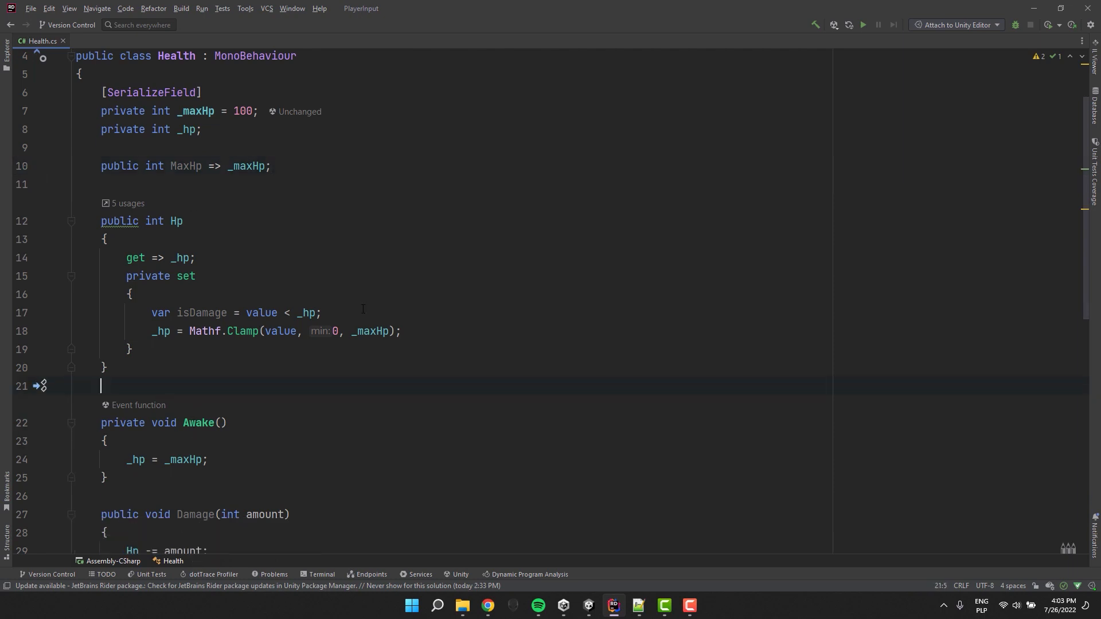
scroll("down", 3)
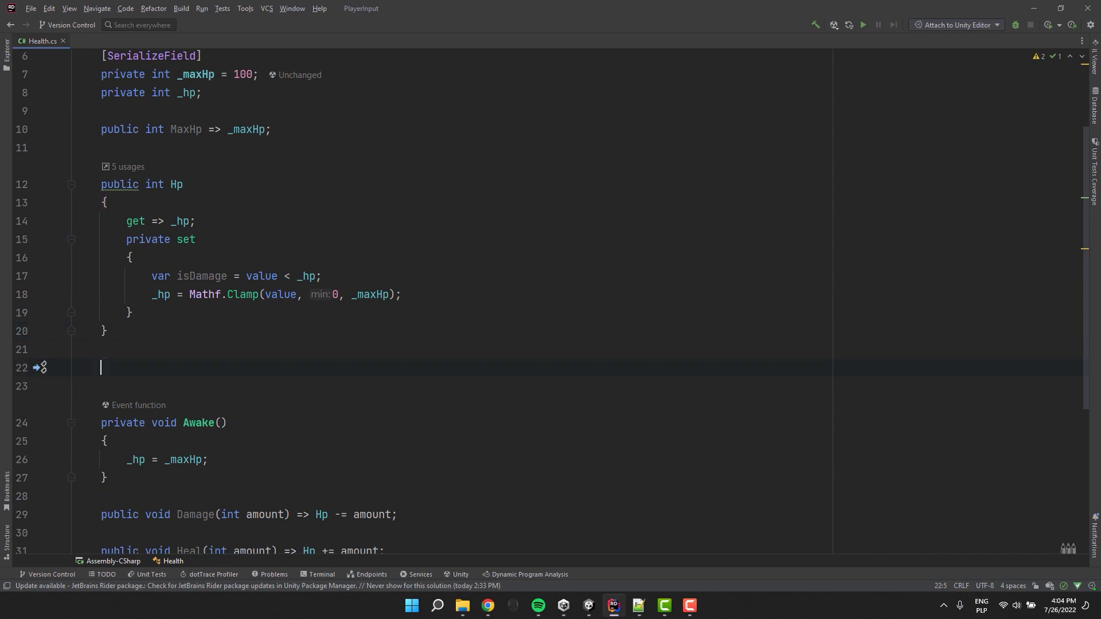
Step: Declare public UnityEvent<int> Healed and Damaged fields, importing UnityEngine.Events
type("public U")
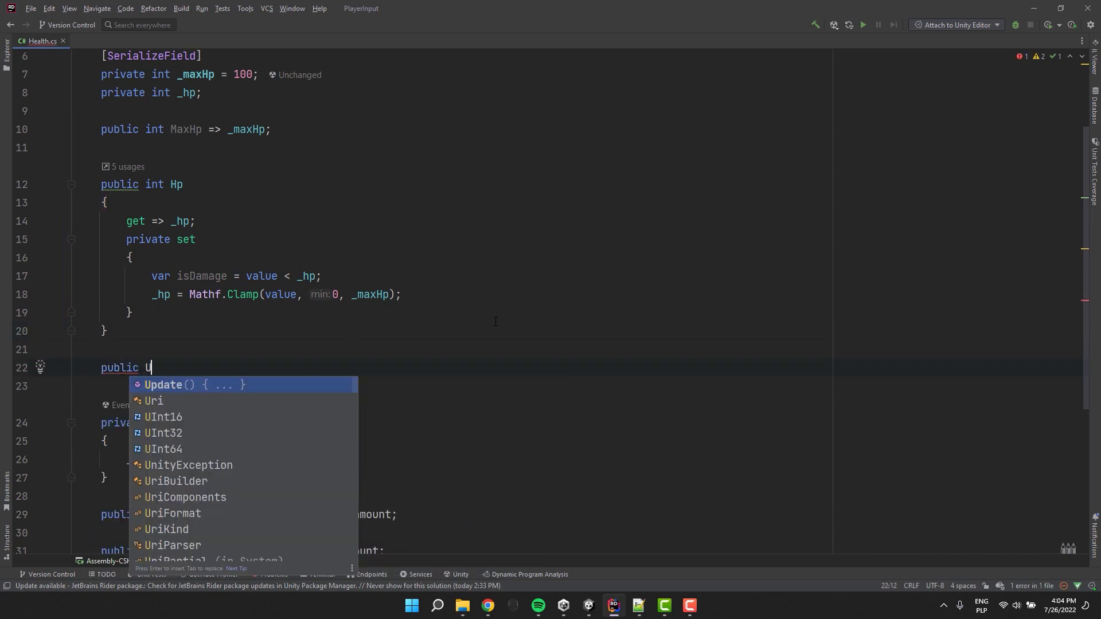
type("nityEvent<int> Healed;")
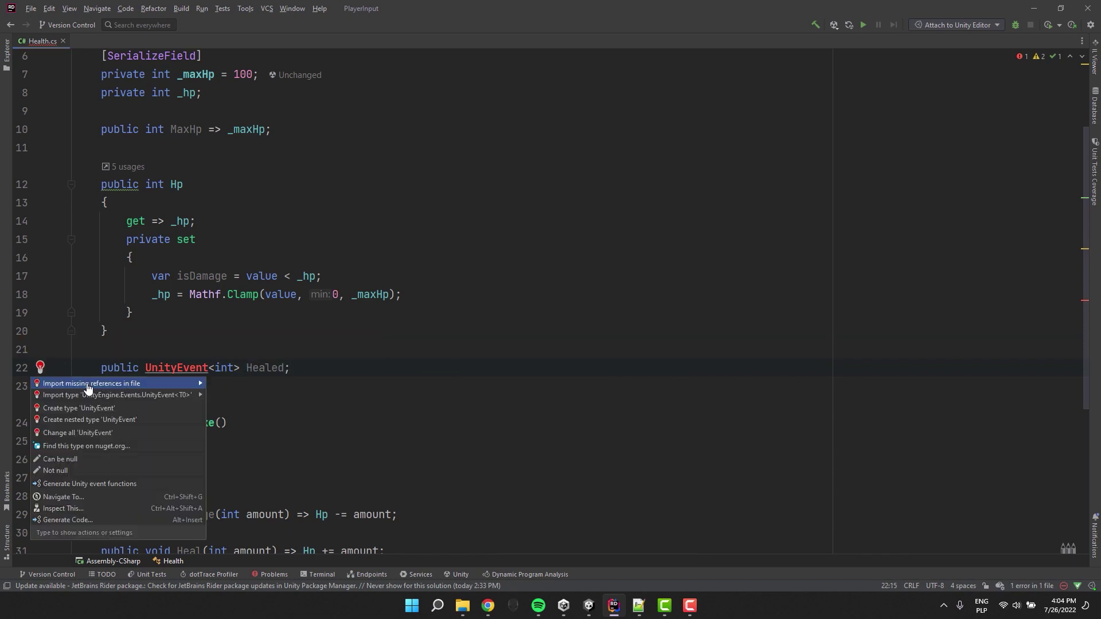
left_click(83, 394)
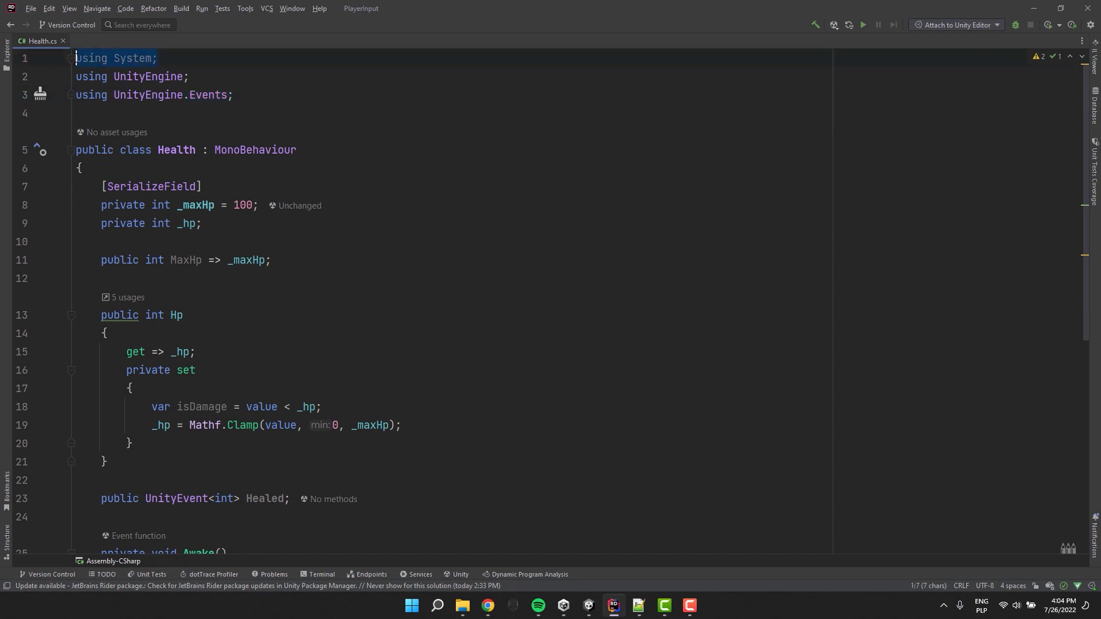
type("public UnityEvent<int>")
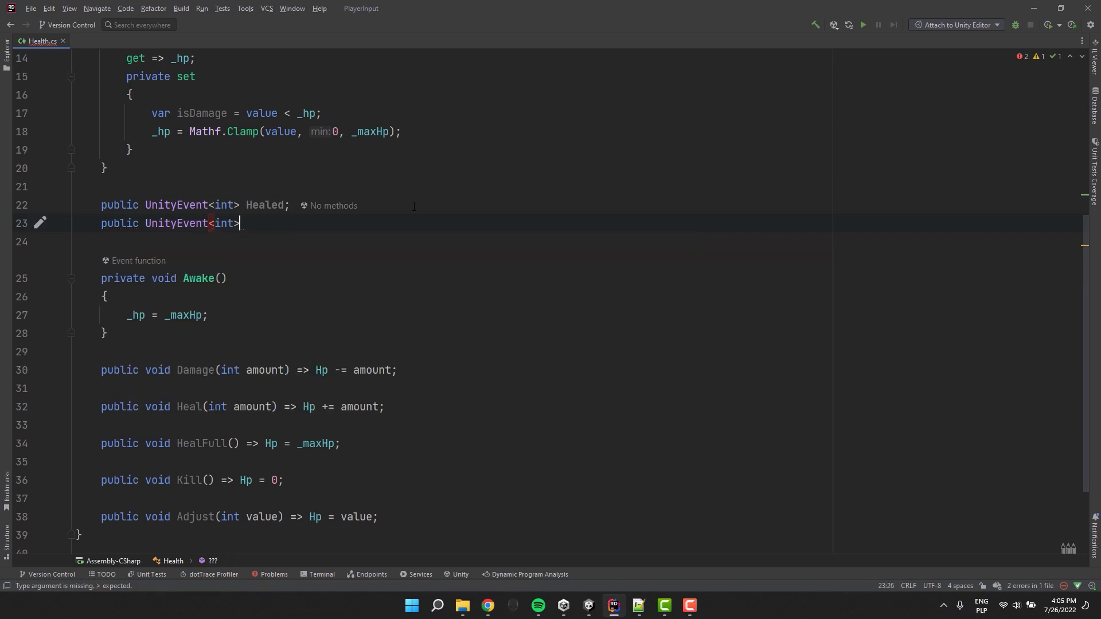
type("Damaged;")
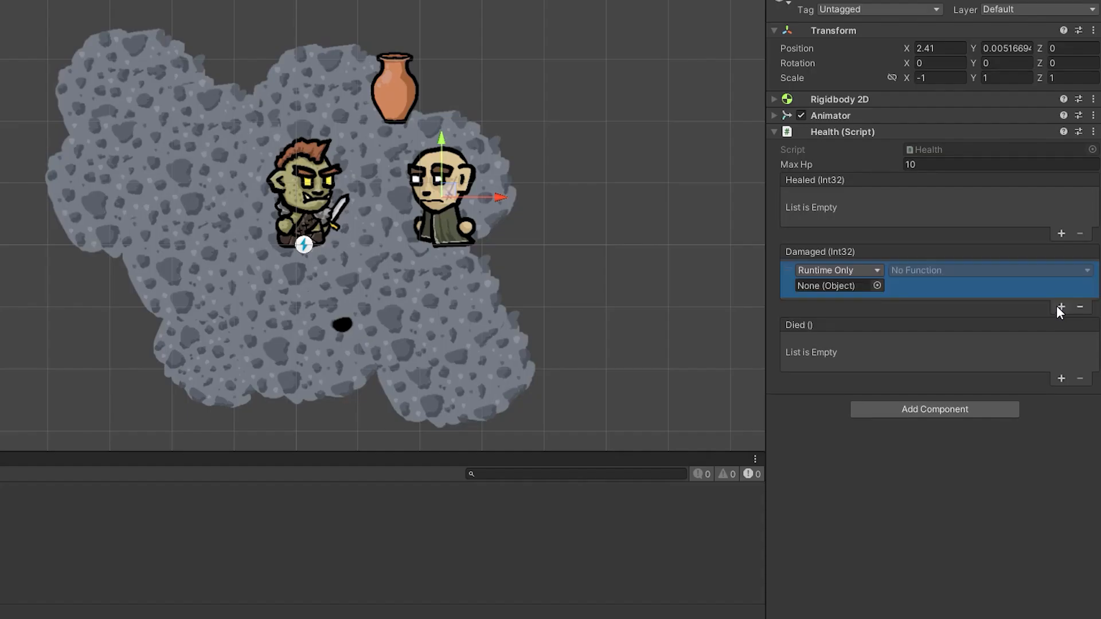
Step: Add a listener slot to the character's Damaged (Int32) event on its Health component
left_click(991, 270)
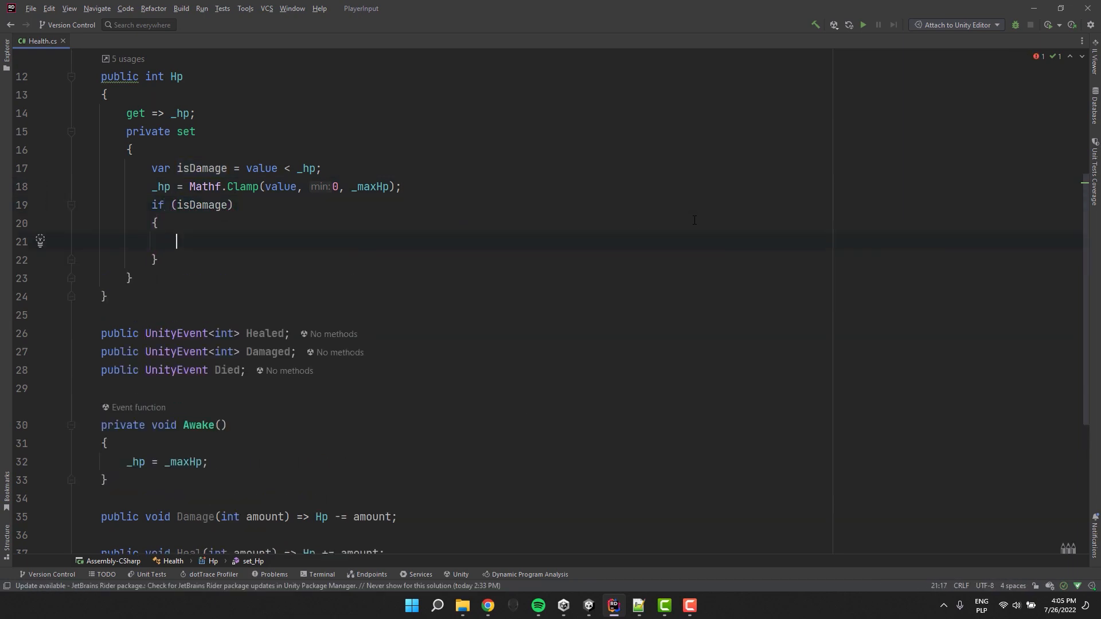
Step: In the Hp setter invoke Damaged or Healed with _hp, and Died when _hp reaches zero
type("Damaged?.Invoke();")
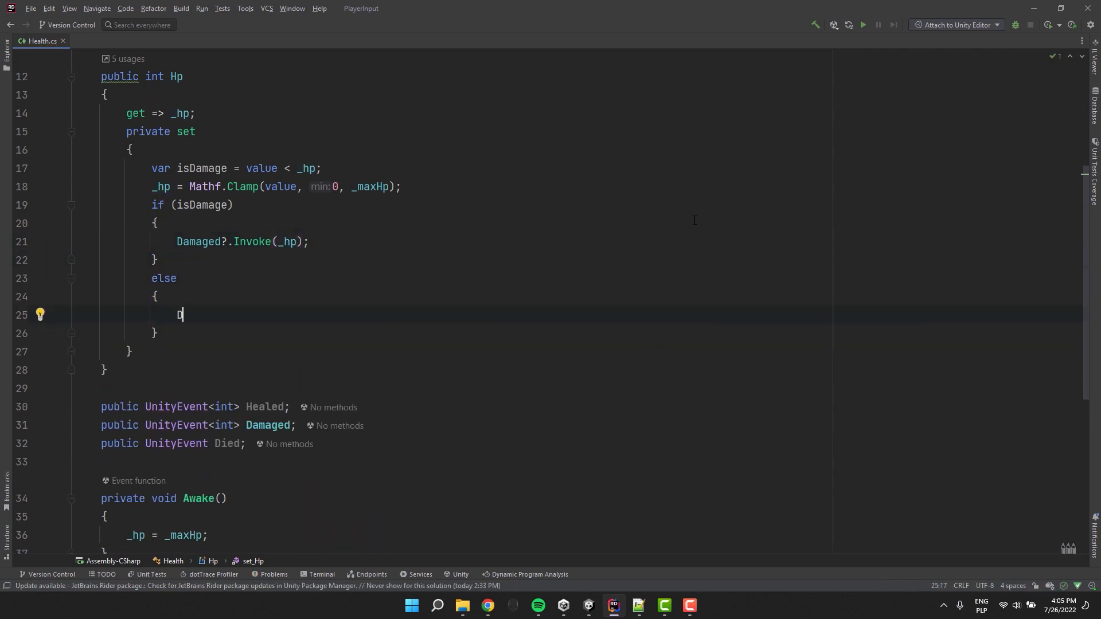
type("Healed")
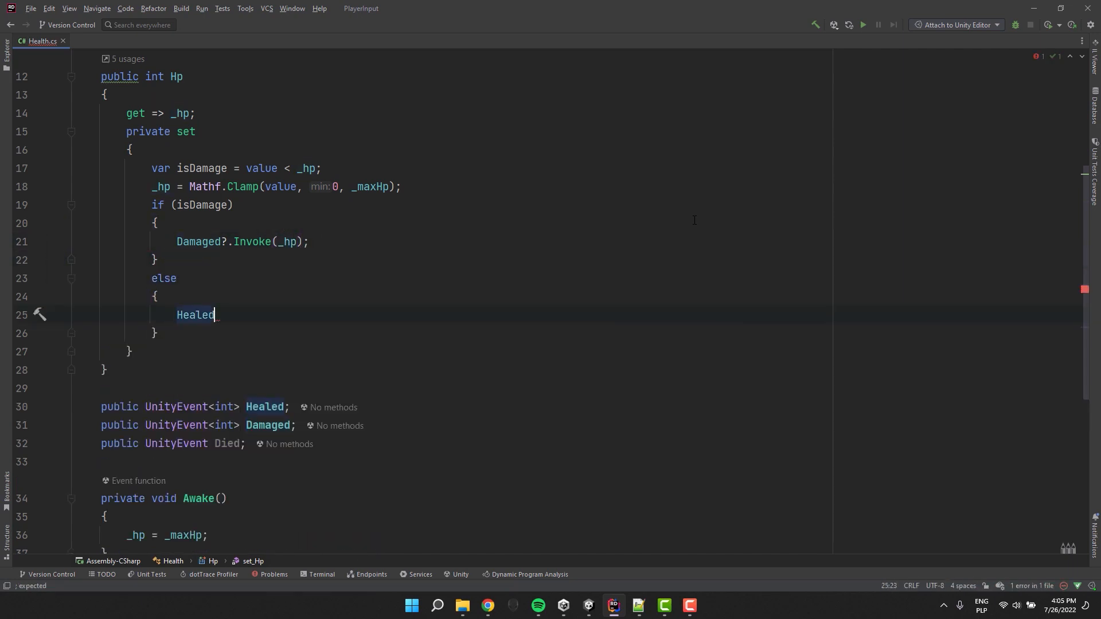
type("?.Invoke(_hp);")
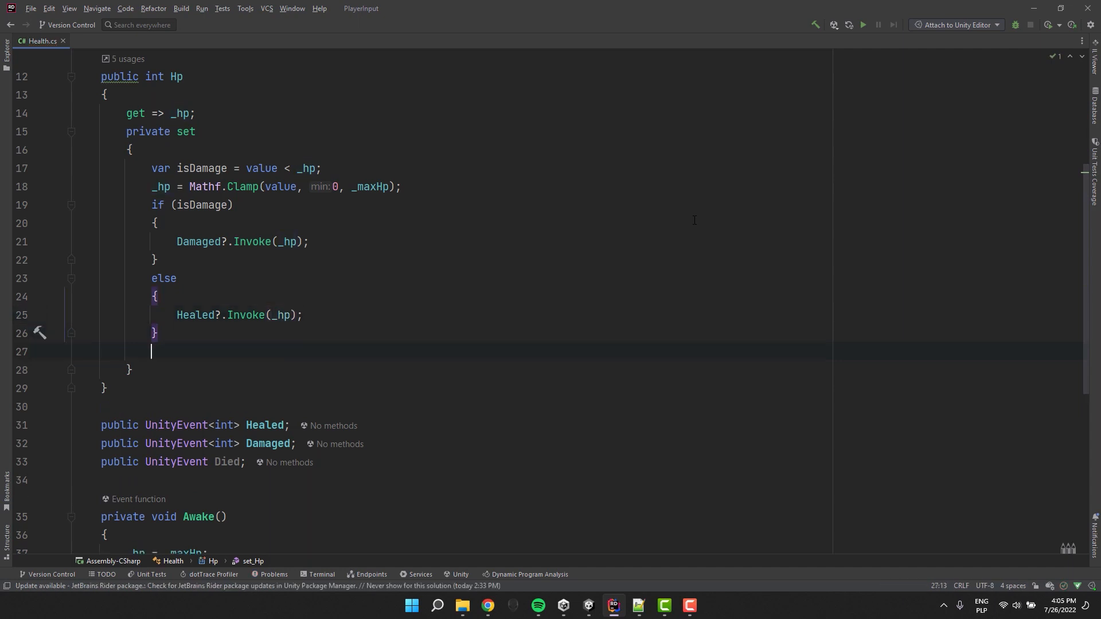
type("if (_")
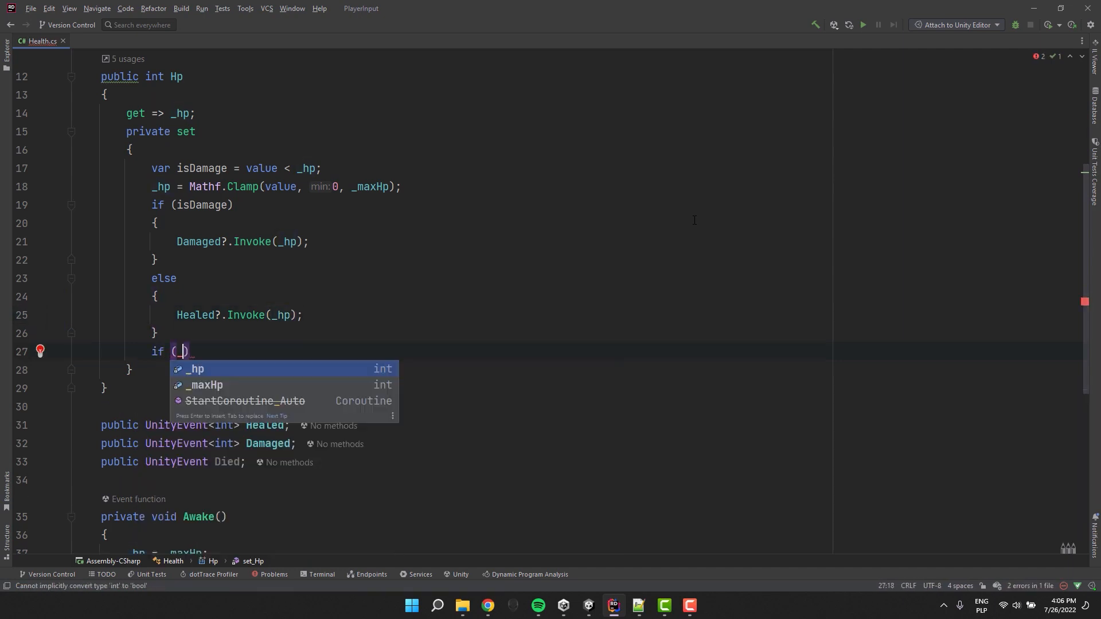
type("Died")
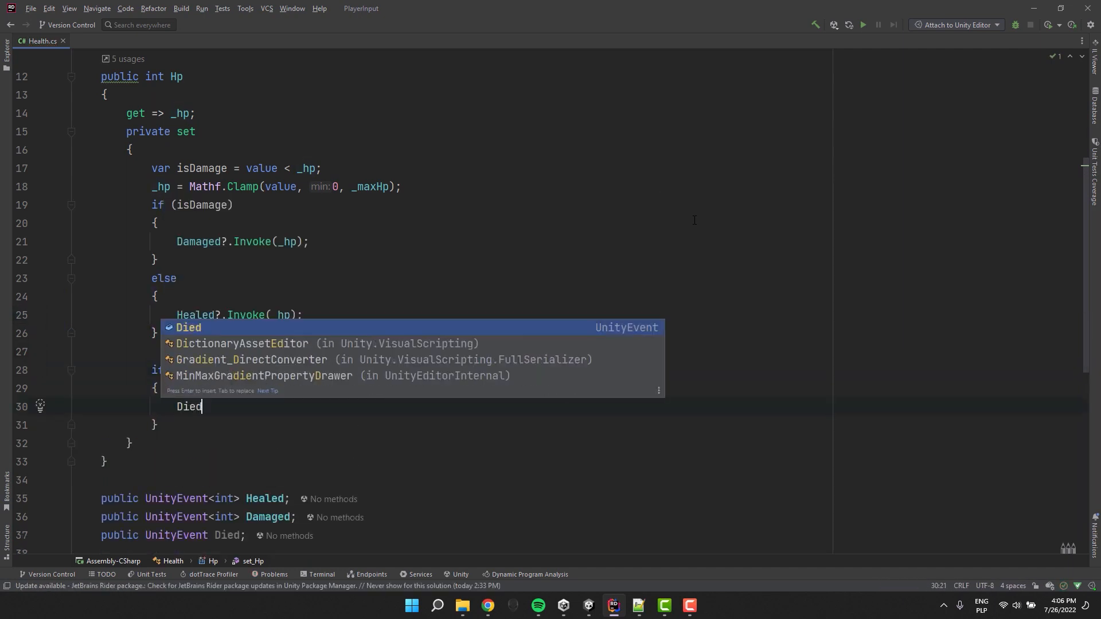
type("?.Invoke();")
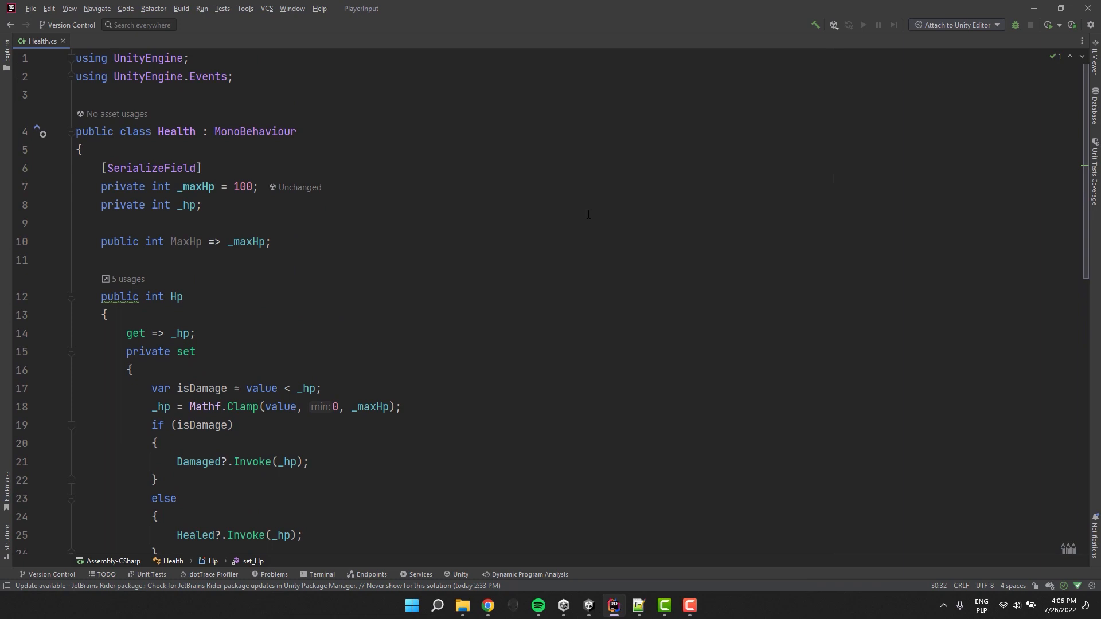
Step: Scroll through the finished Health script and switch back to the Unity project
scroll("down", 3)
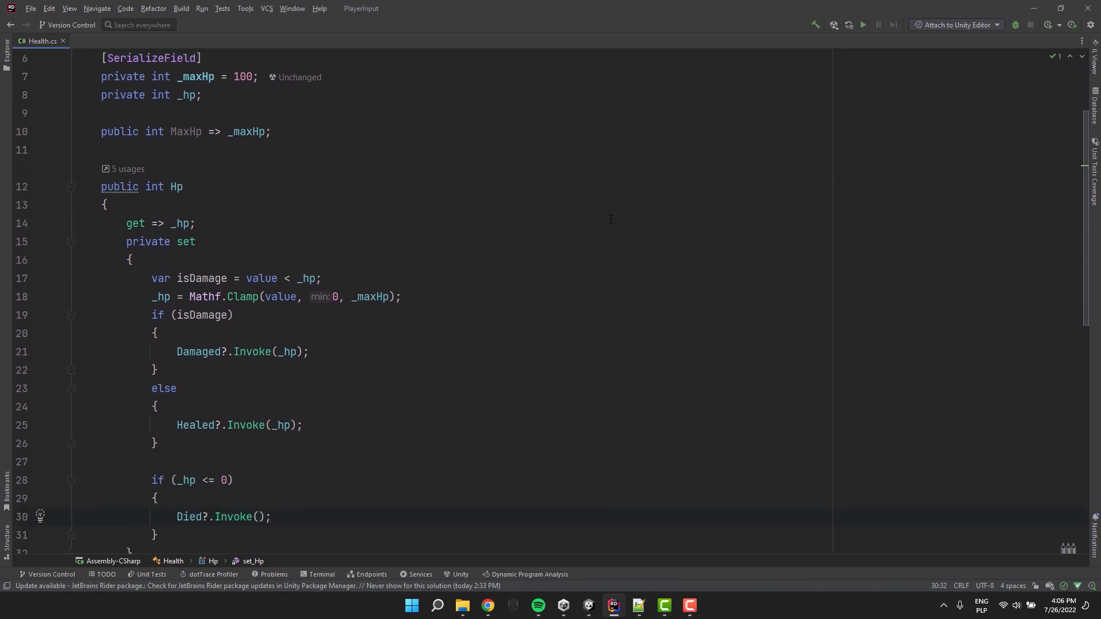
scroll("down", 3)
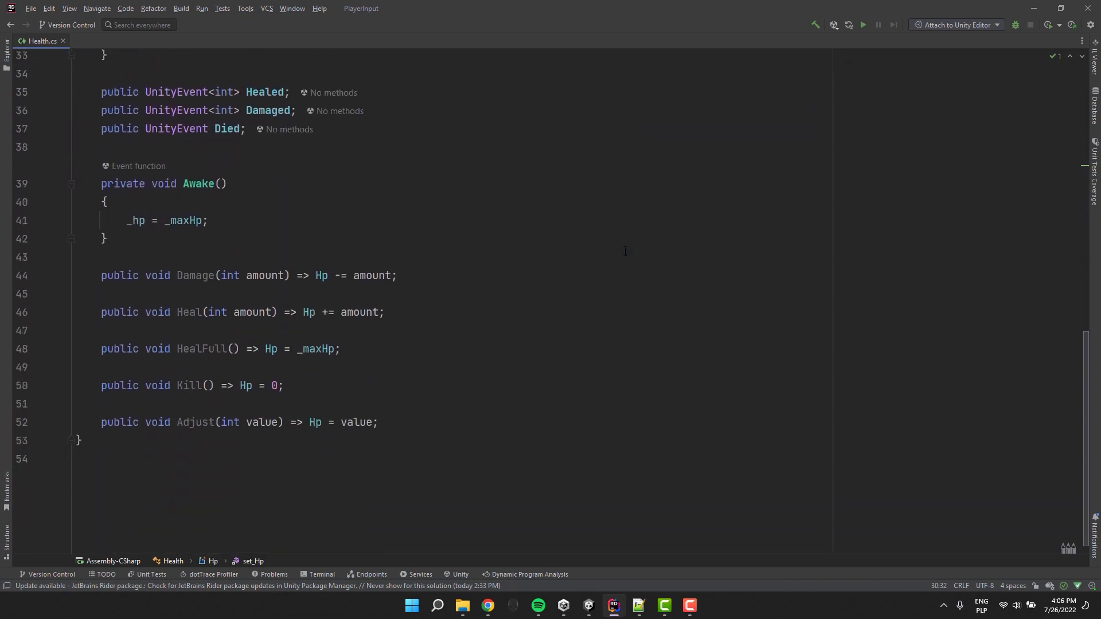
left_click(590, 605)
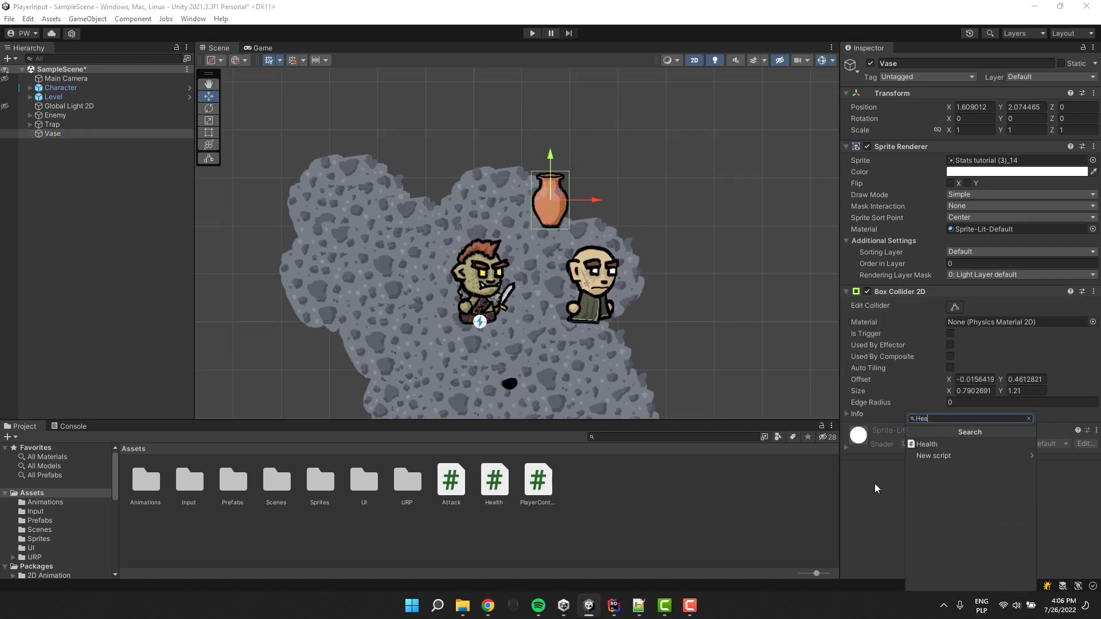
Step: Add Health to the Vase with Max Hp 5 and a Died entry calling GameObject.SetActive on itself
left_click(924, 444)
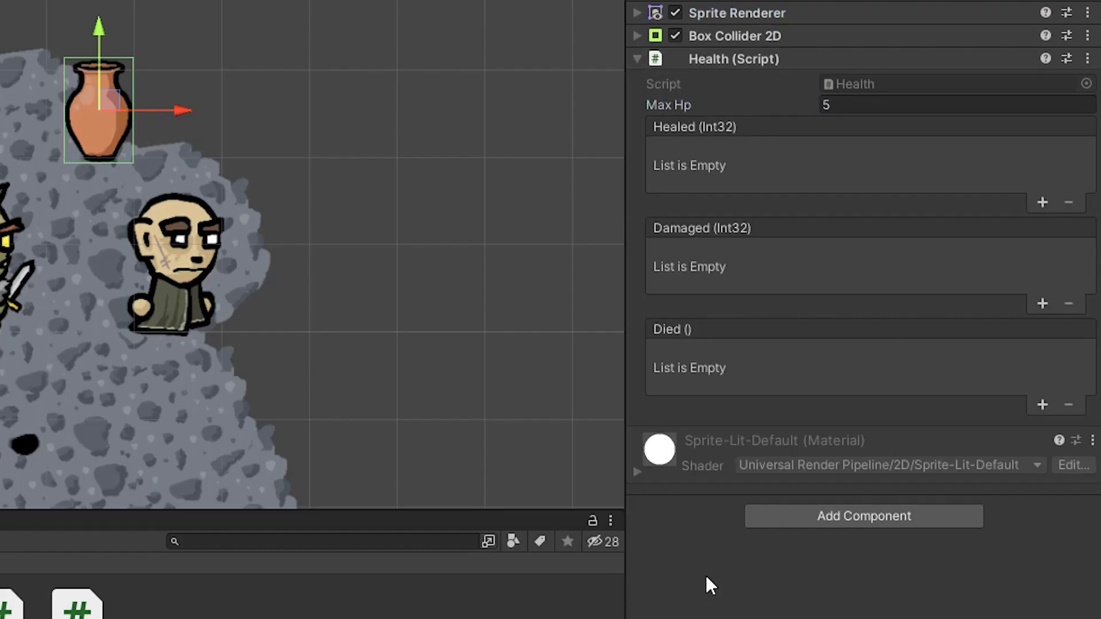
mouse_move(698, 145)
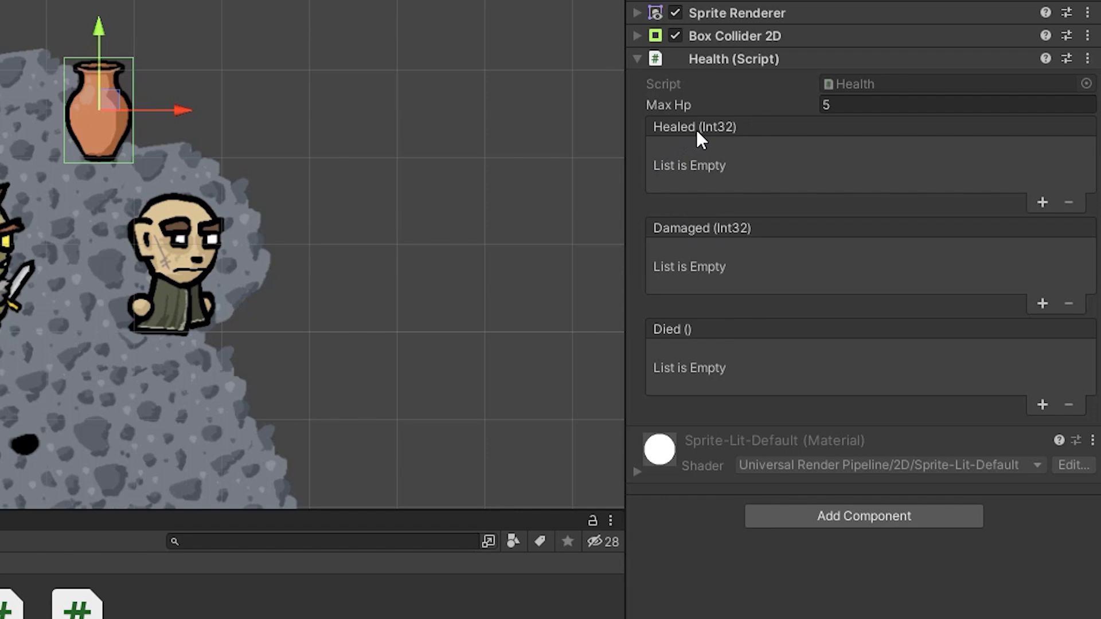
left_click(1043, 403)
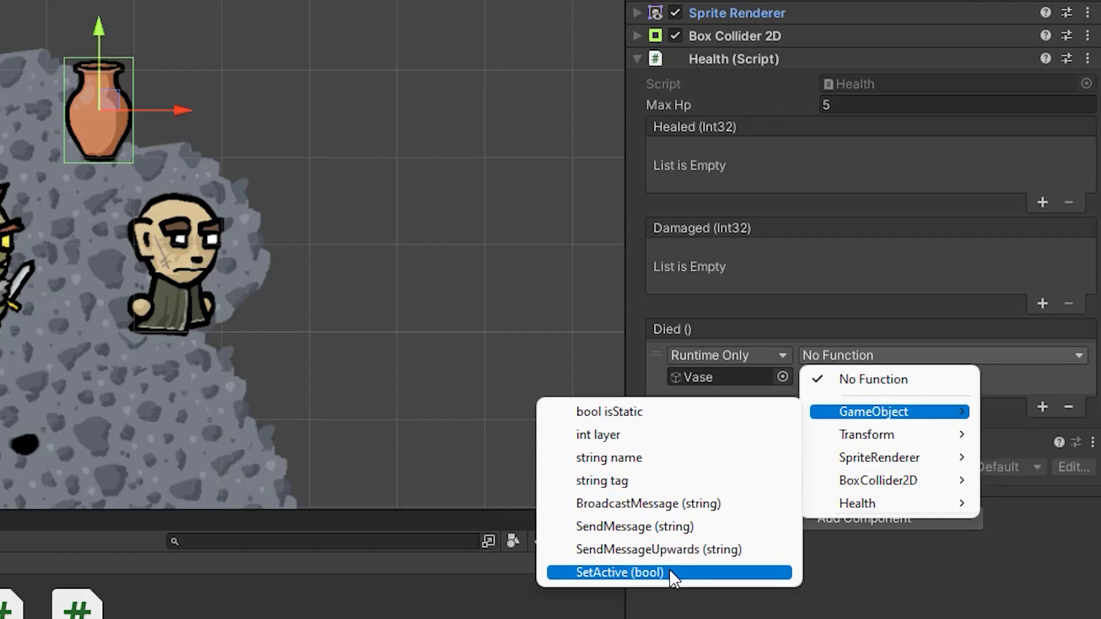
left_click(619, 573)
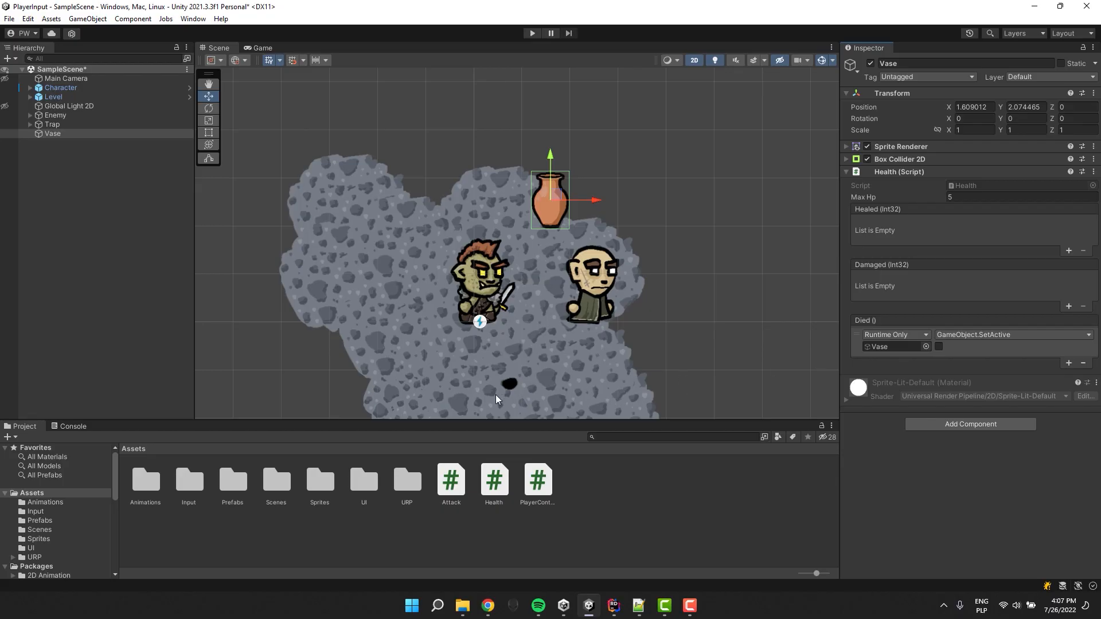
mouse_move(518, 539)
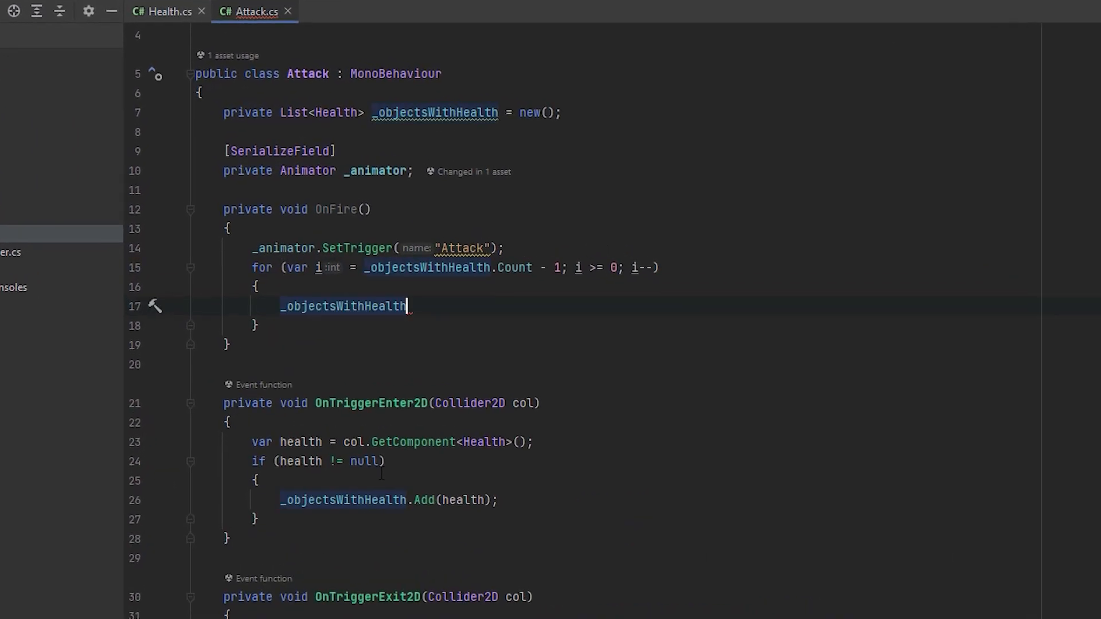
Step: In Attack.OnFire's loop call _objectsWithHealth[i].Damage(3) on each tracked object
type("[i].Damage();")
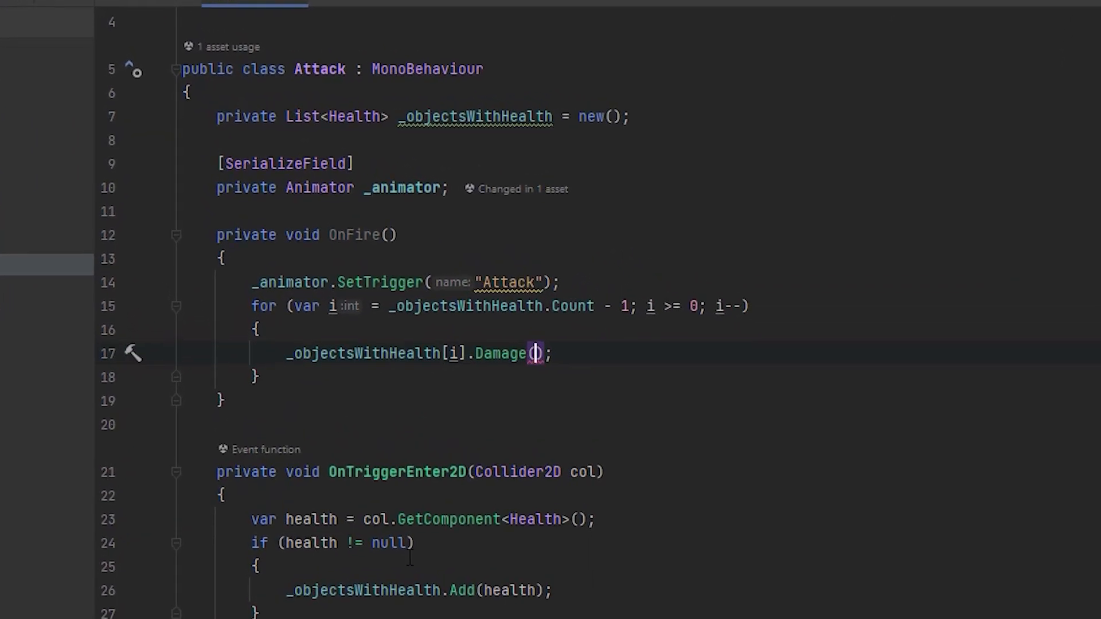
type("3")
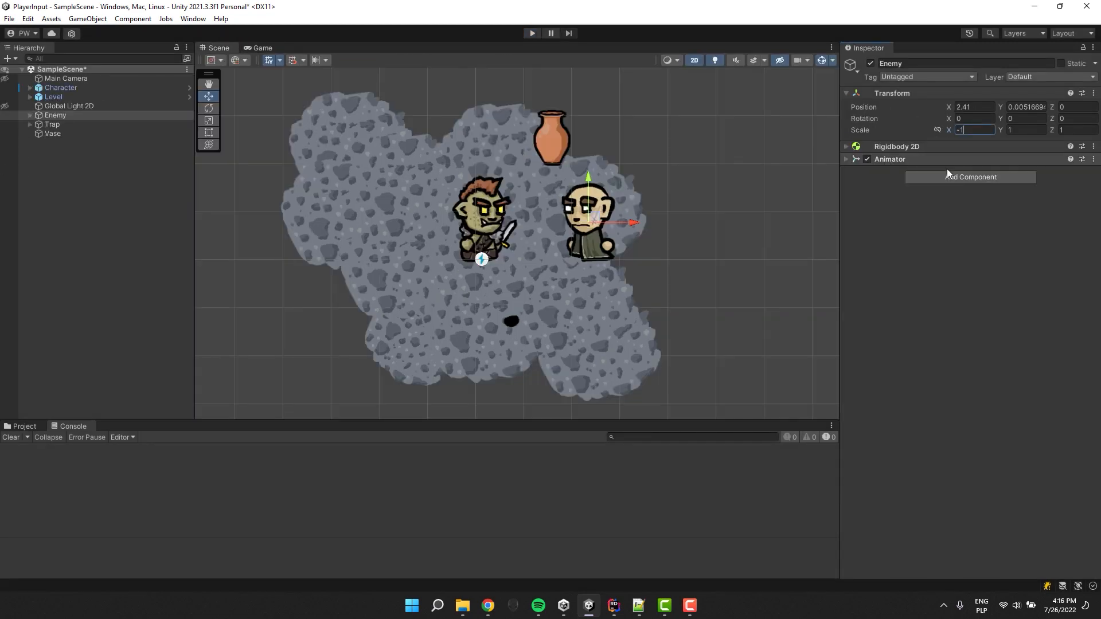
Step: Add Health to the Enemy with Damaged firing Animator.SetTrigger "Damaged" and Died calling SetActive false
left_click(970, 177)
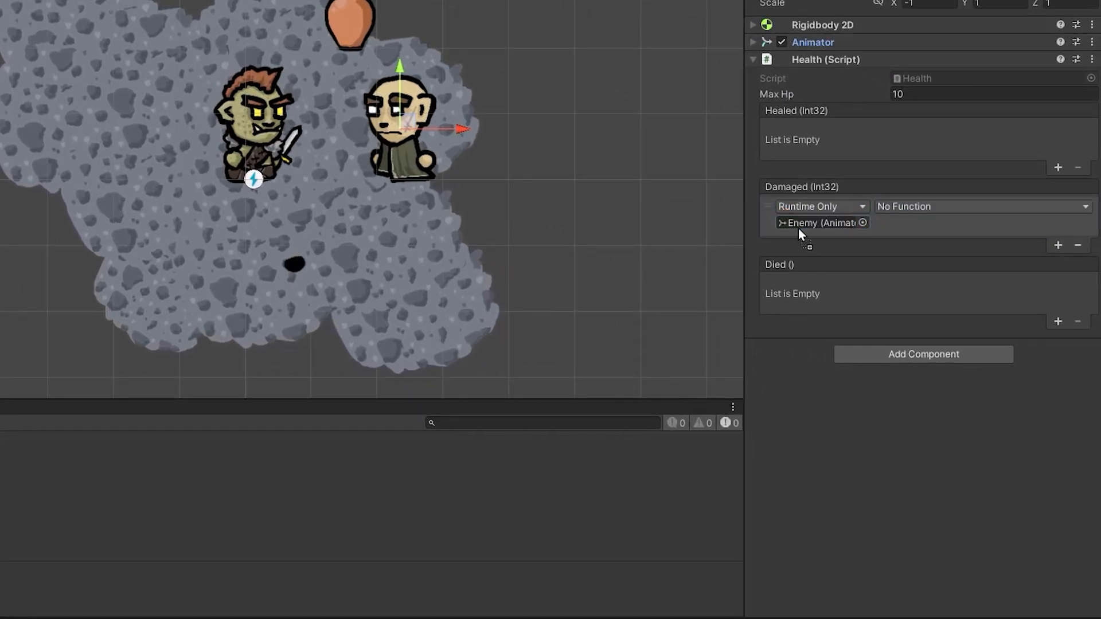
left_click(982, 207)
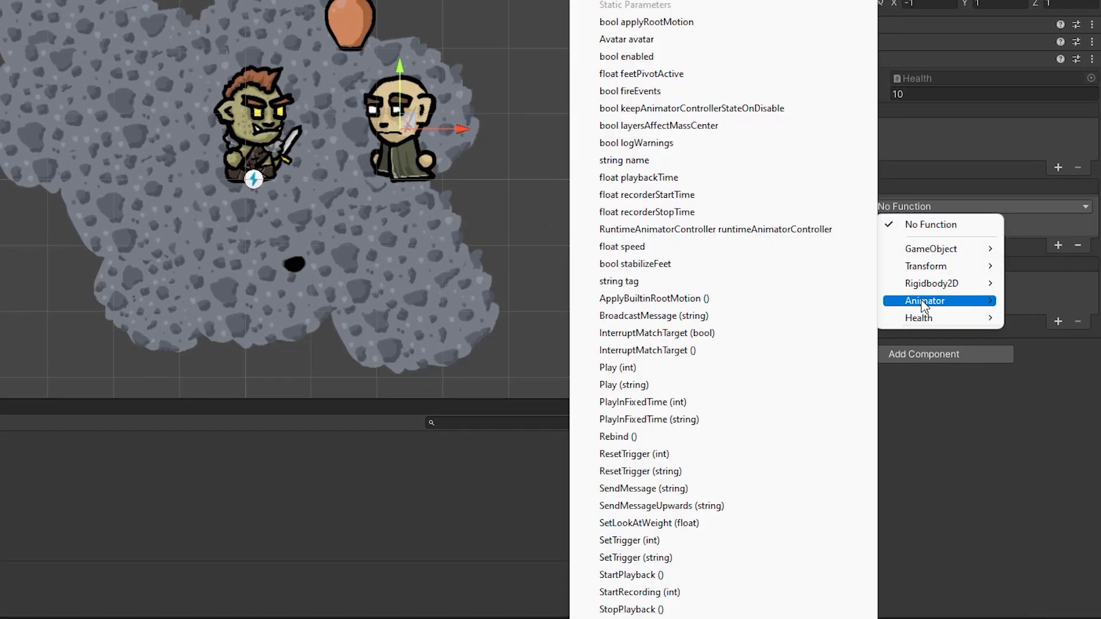
left_click(629, 557)
type("Damaged")
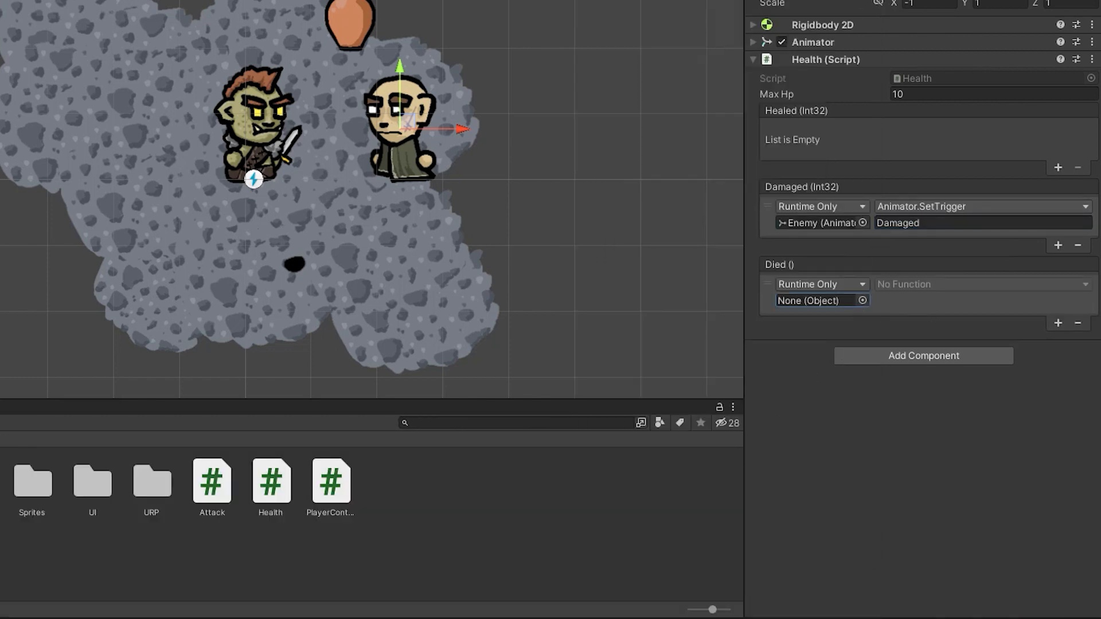
left_click(982, 285)
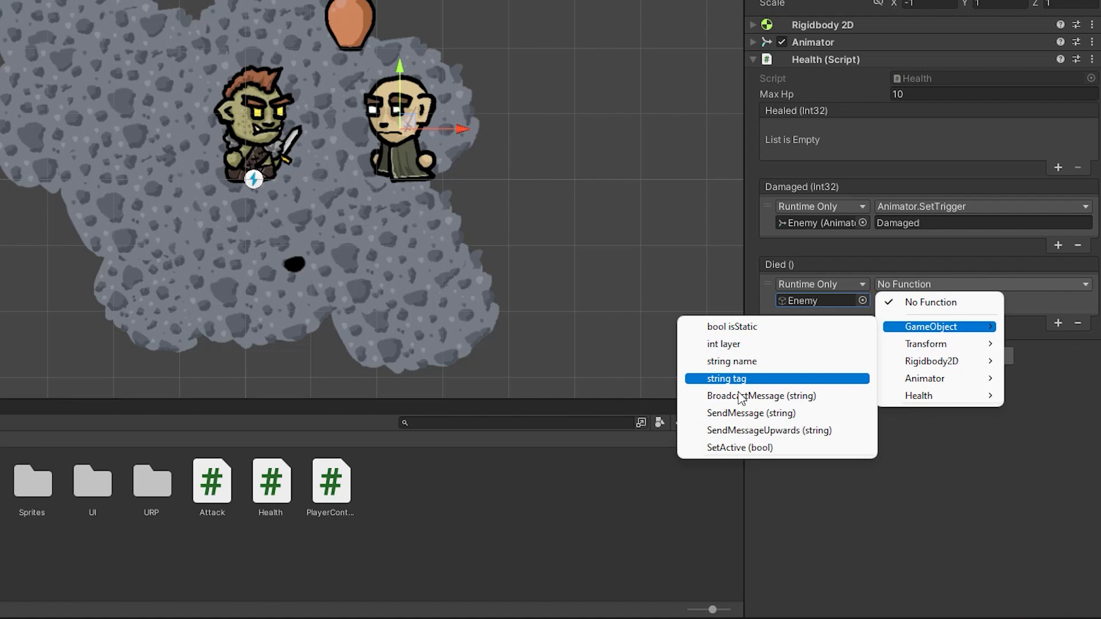
left_click(741, 447)
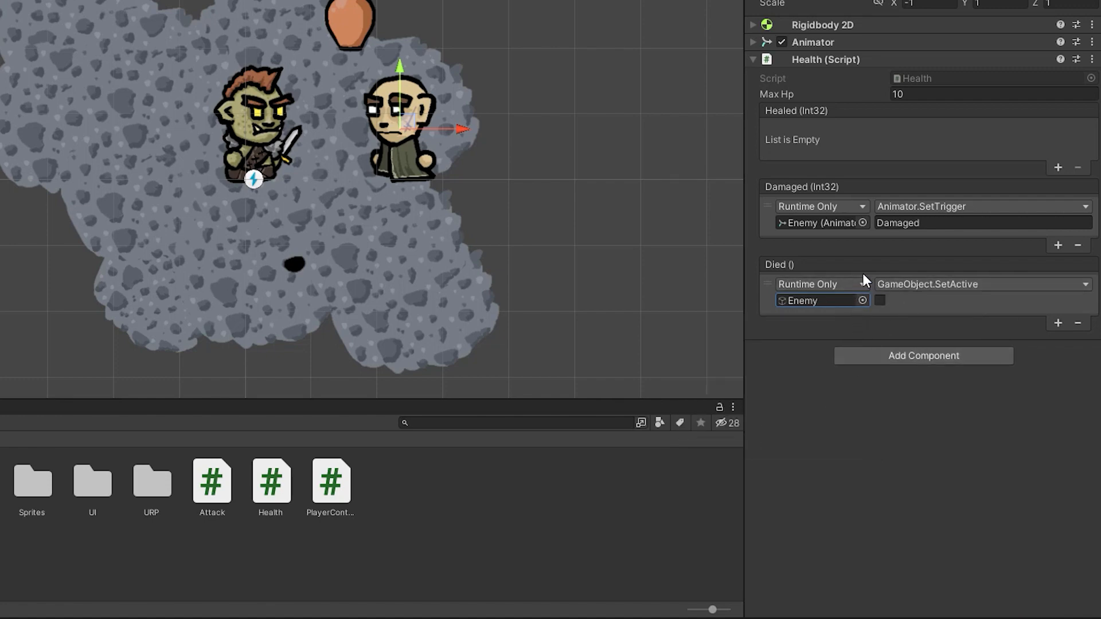
Step: Add a Capsule Collider 2D component to the Enemy
left_click(923, 356)
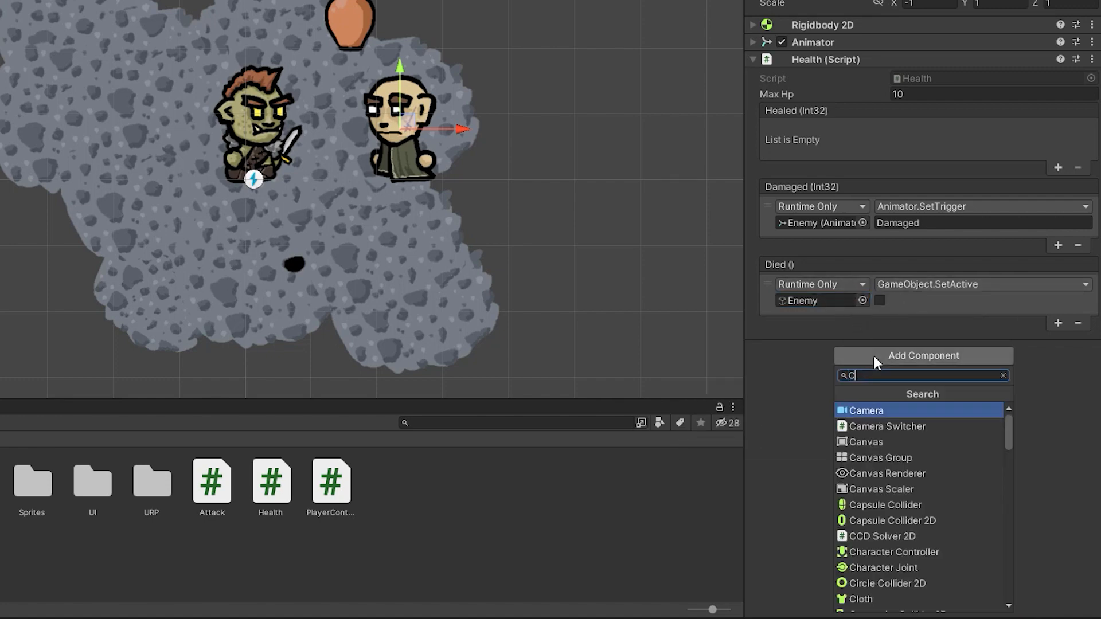
left_click(890, 521)
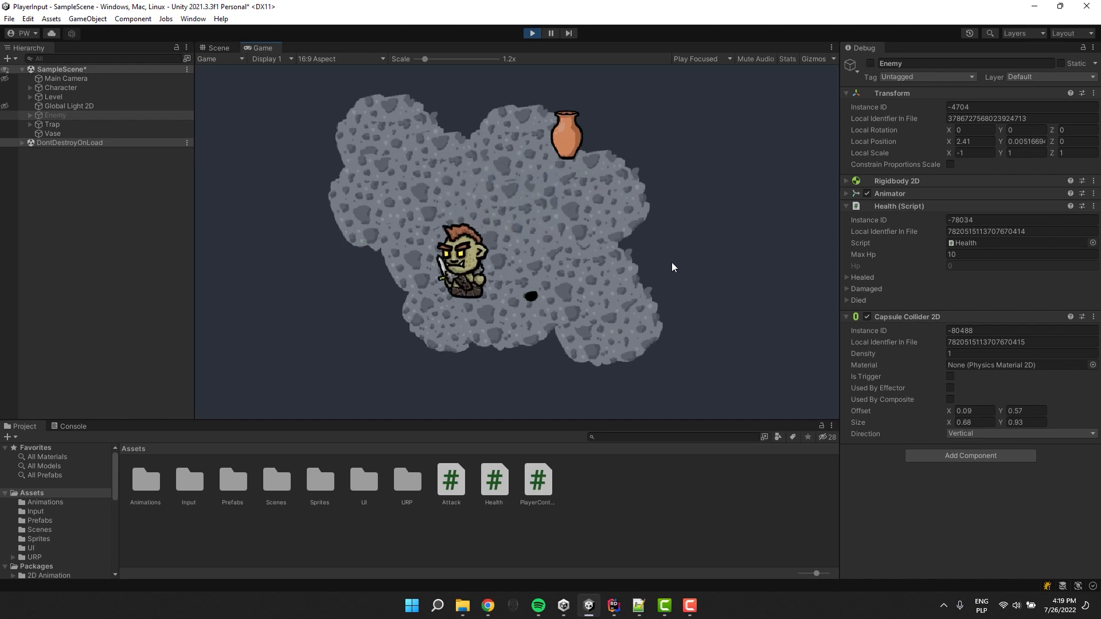
Step: Stop the play test and select the Trap object to start its new script
left_click(581, 480)
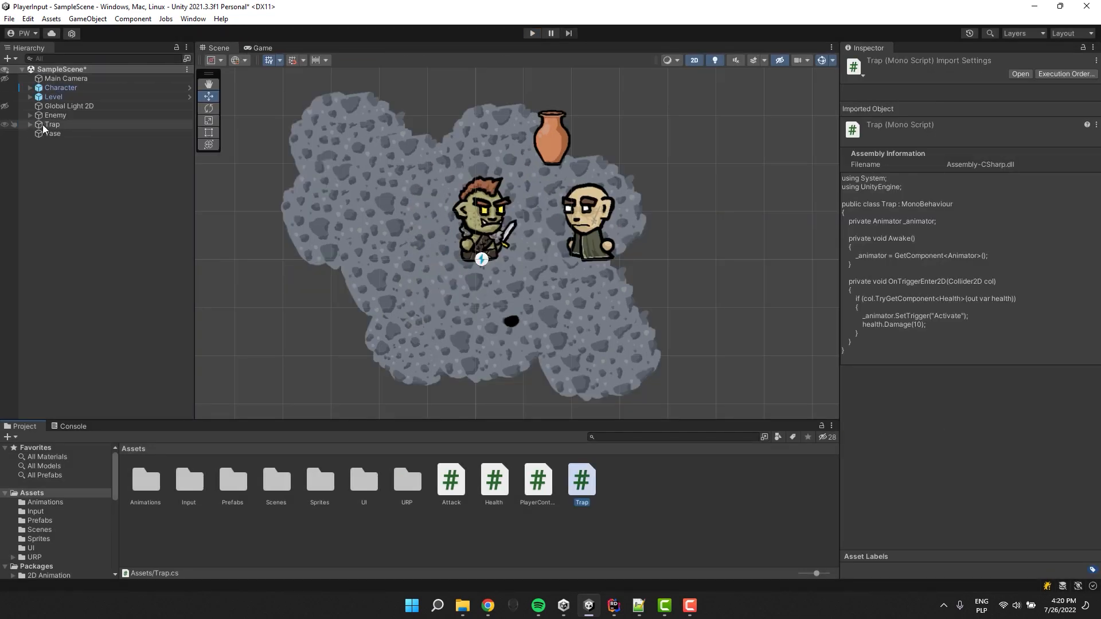
left_click(53, 124)
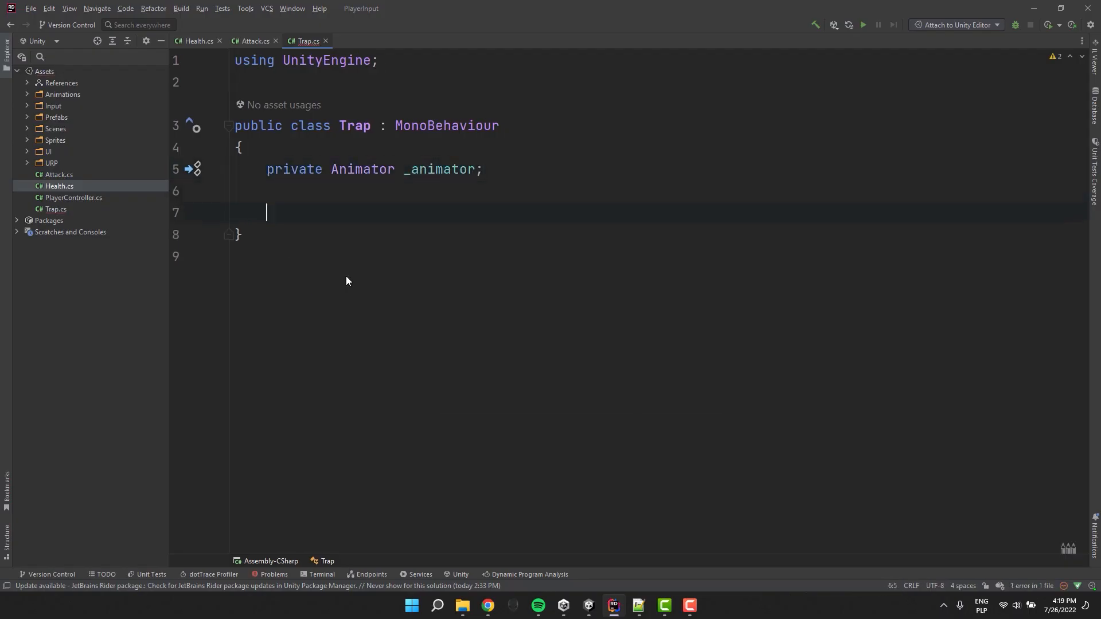
Step: Cache the Animator in Awake and, on trigger with a Health object, set the "Activate" trigger
type("private void Awake()")
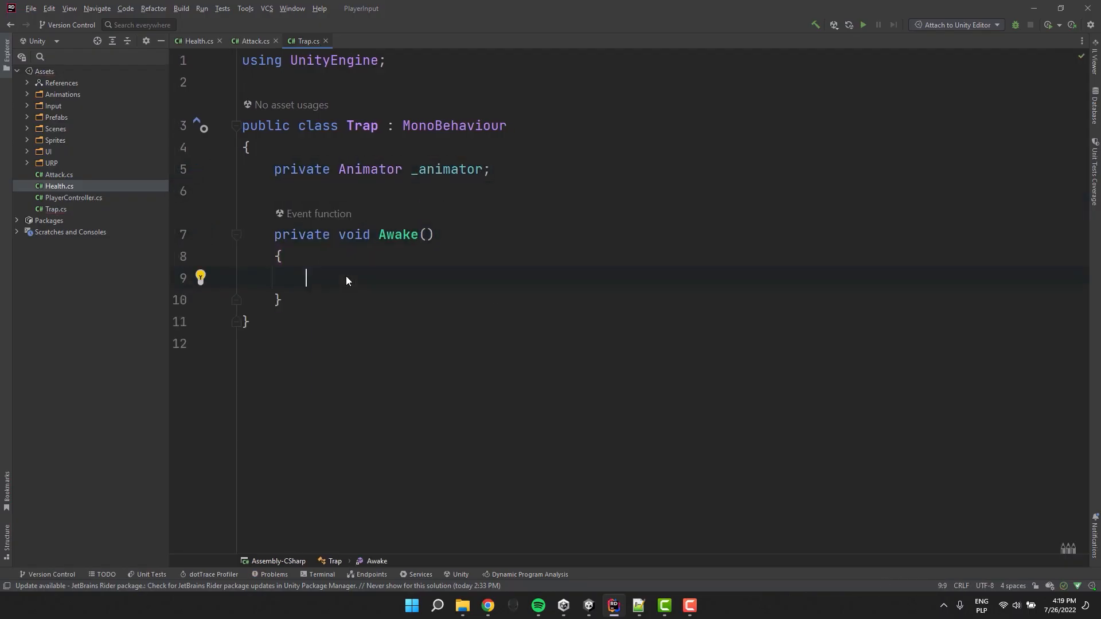
type("_animator = GetComponent<Animator>();")
type("if (col.TryGetComponent<(")
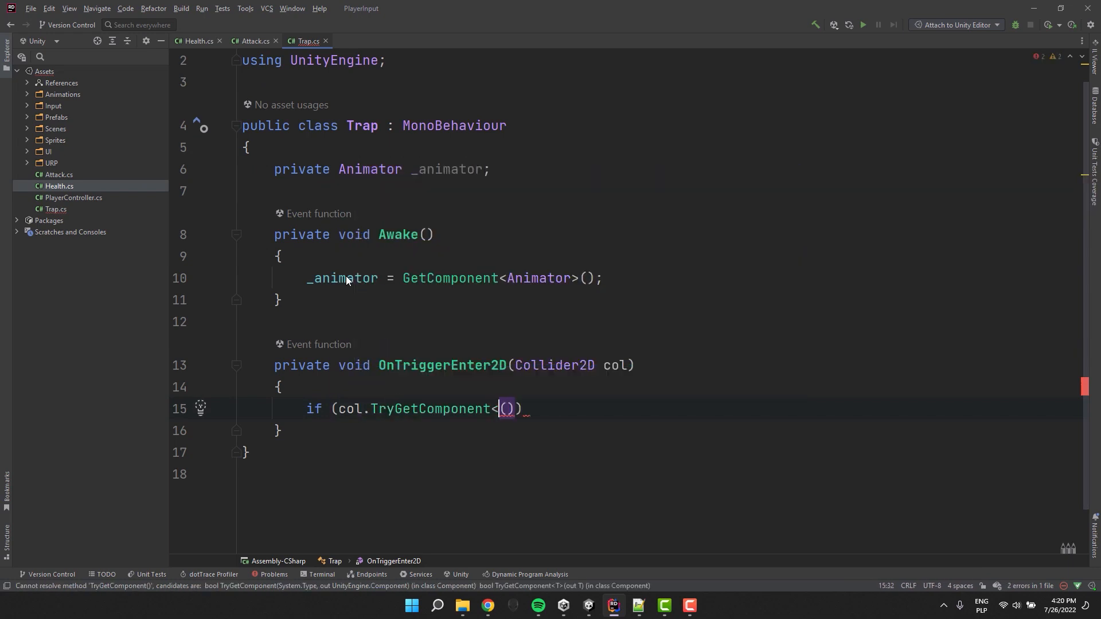
type("Health>(out var health")
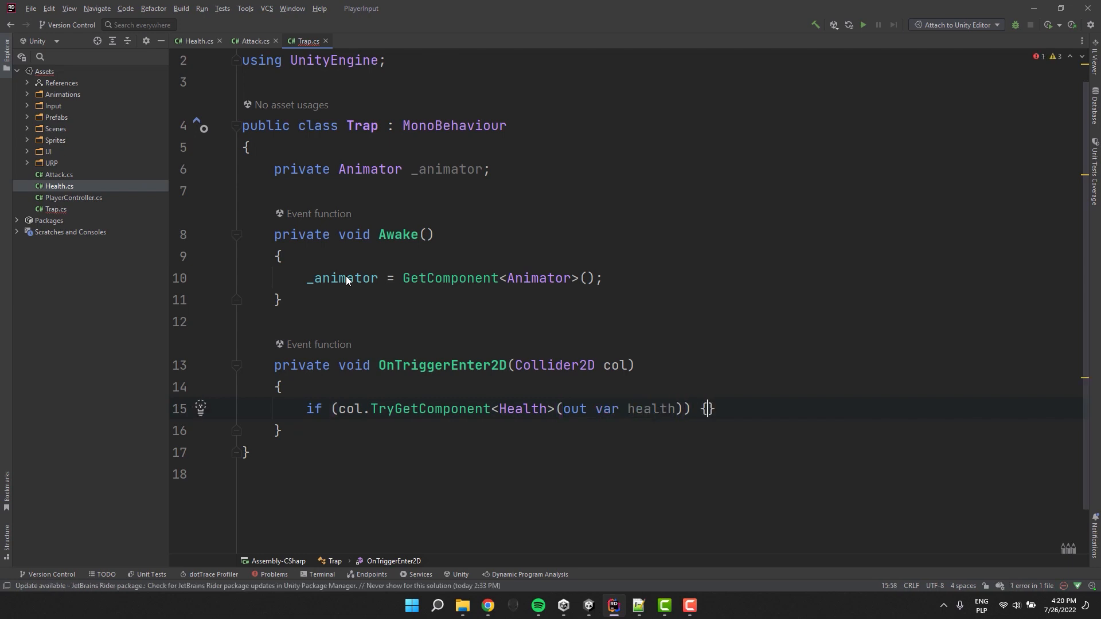
type("_animator.SetTrigger(\"Activat\");")
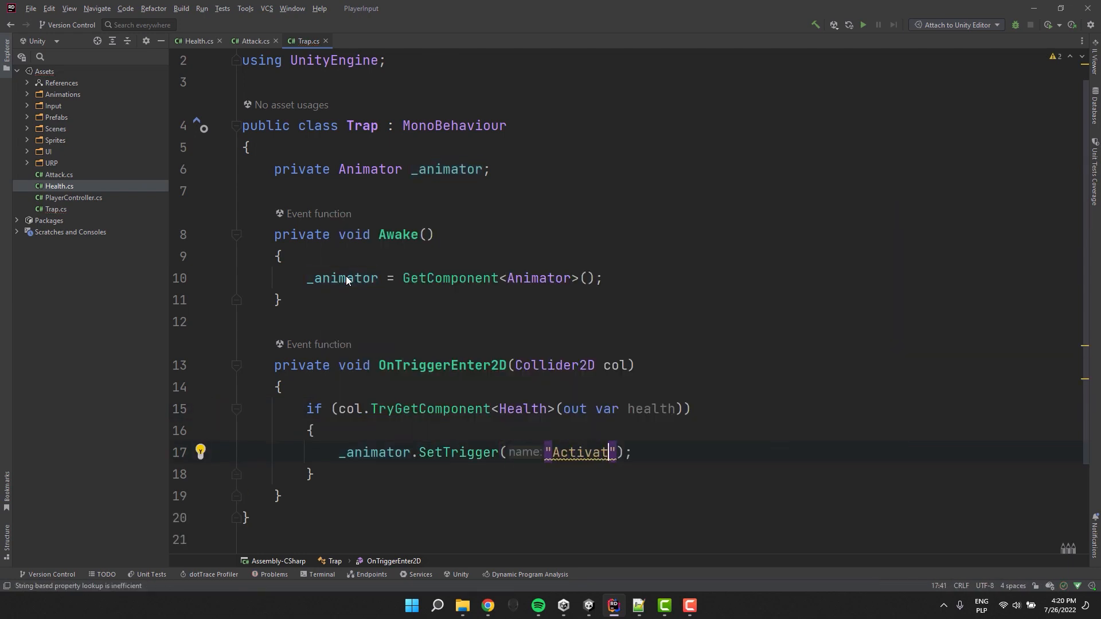
Step: Deal health.Damage(10) and trigger the victim's Animator "Damaged" on contact
type("health.Damage(10);")
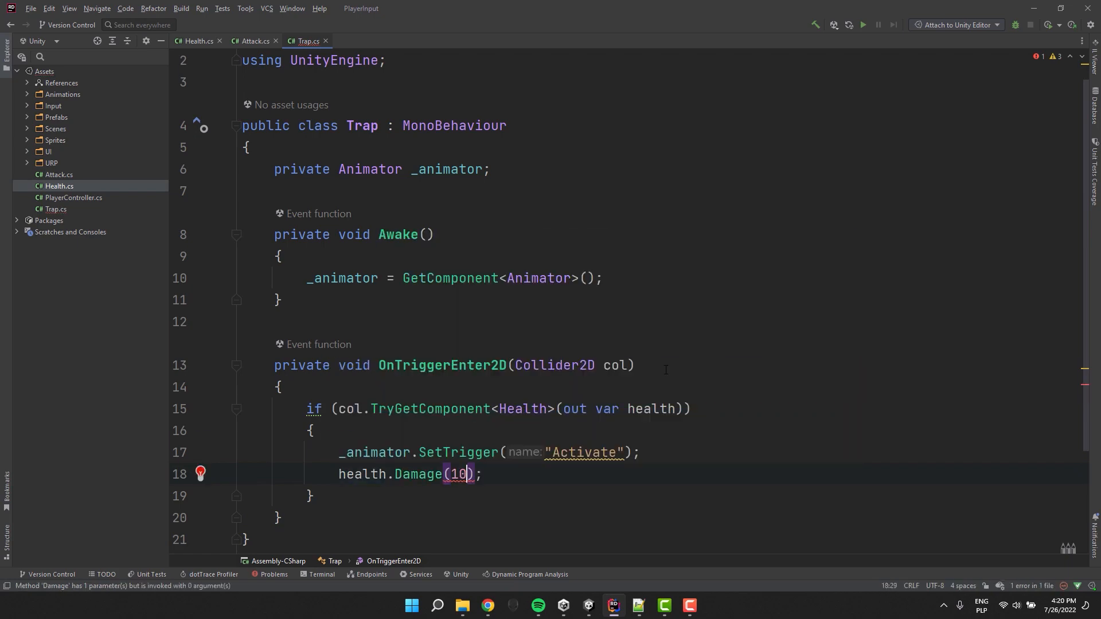
type("v")
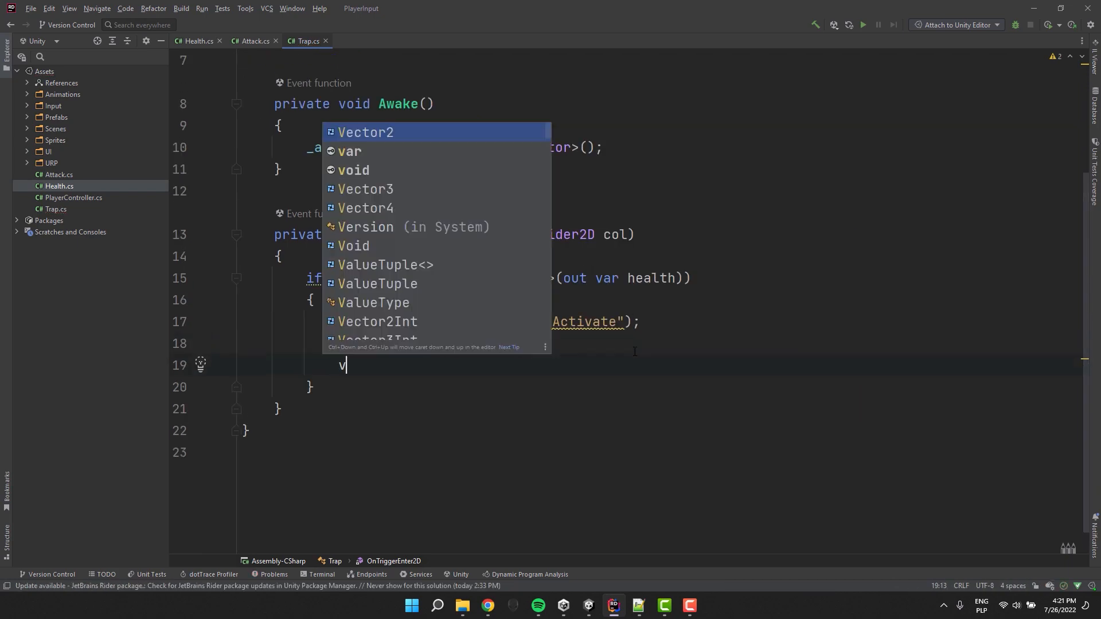
type("ar animator =")
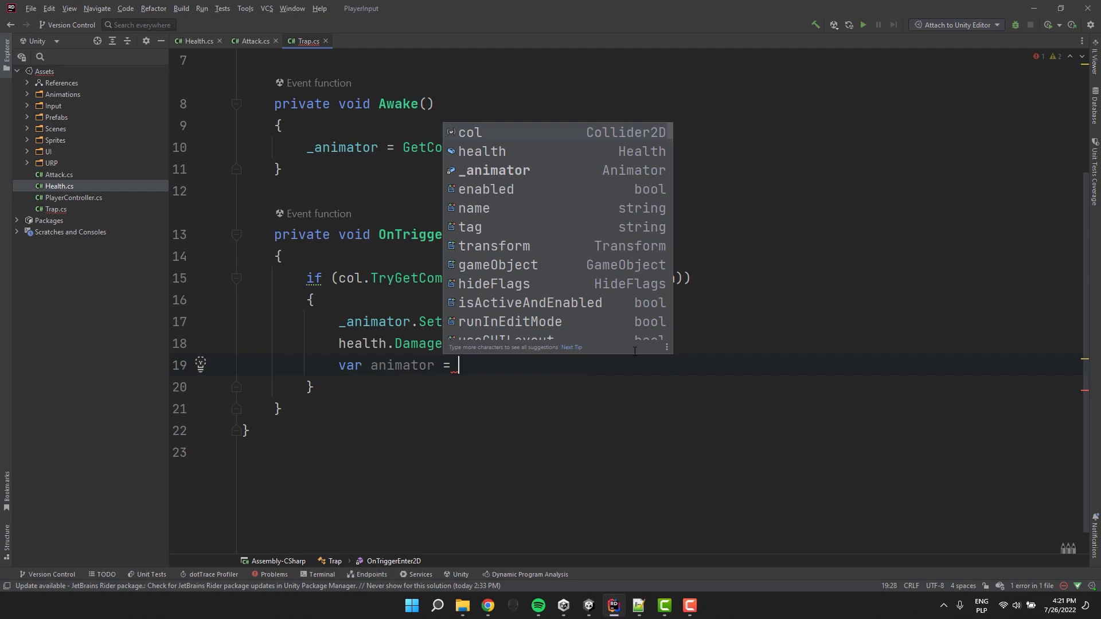
type("health.GetComponent<Animator>();")
type("animator.Set")
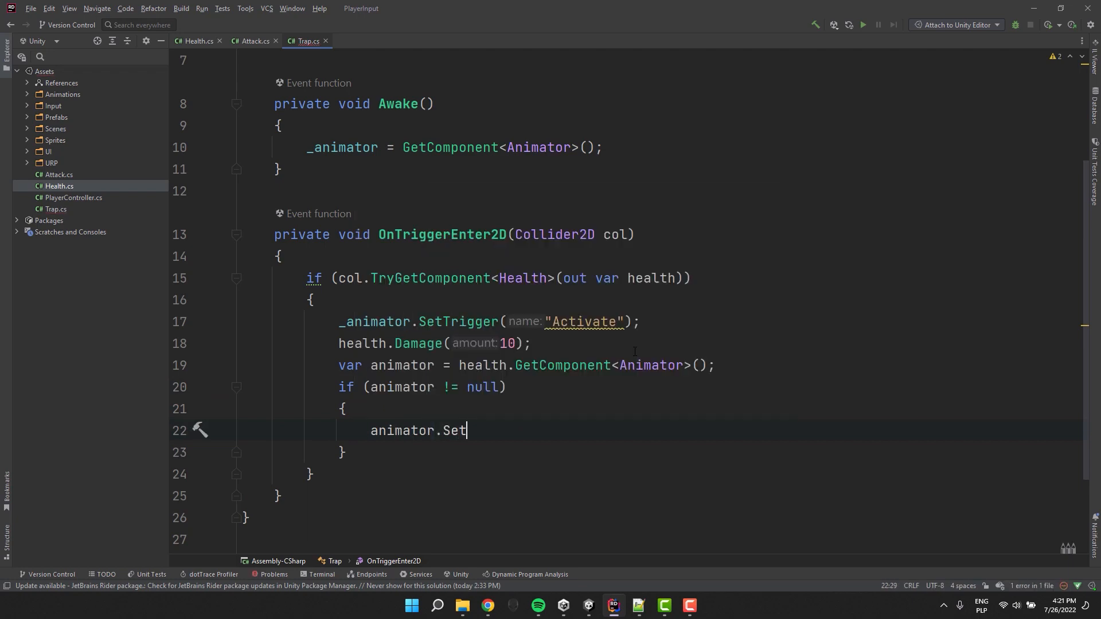
type("Trigger(\"Damaged\");")
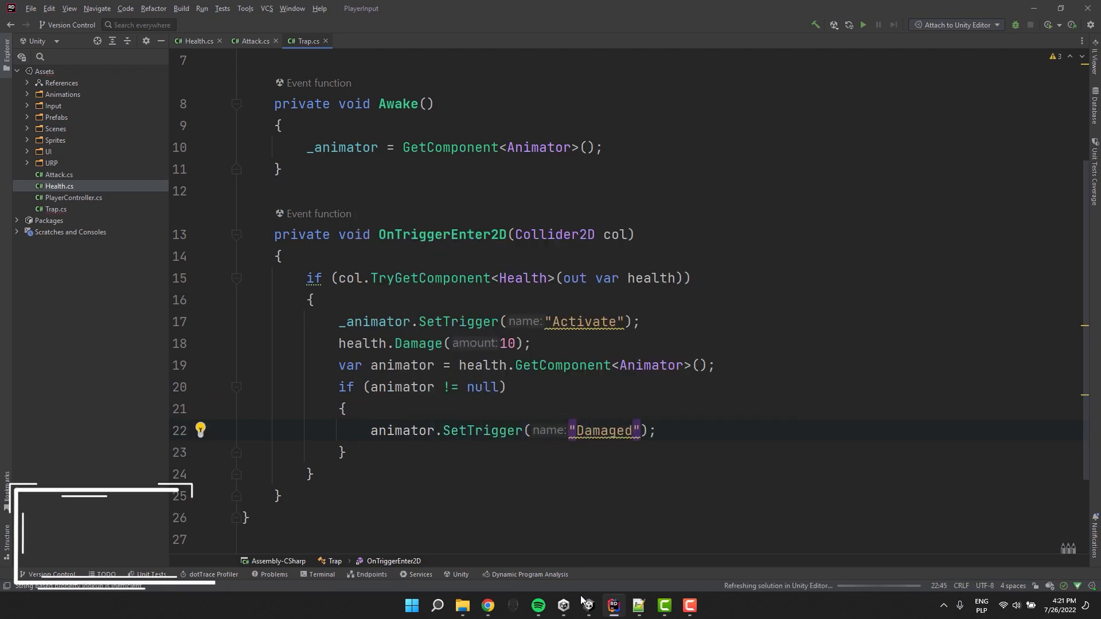